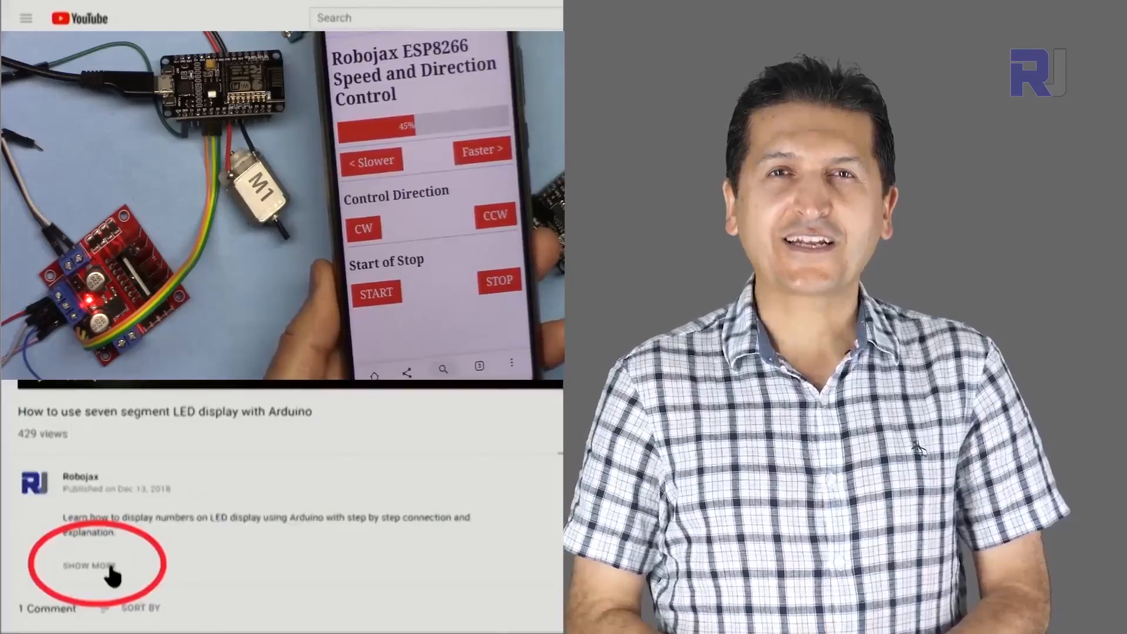
- Highlight the Servo include and myservo object, then append ~ to the servoPin 3 comment
click(84, 566)
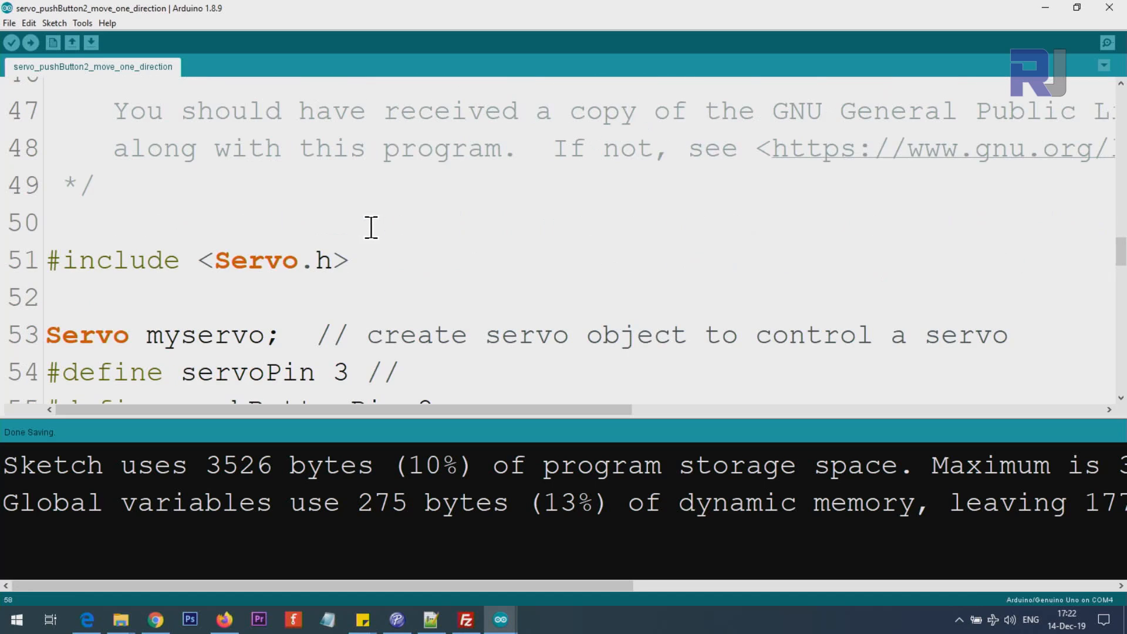
double_click(108, 260)
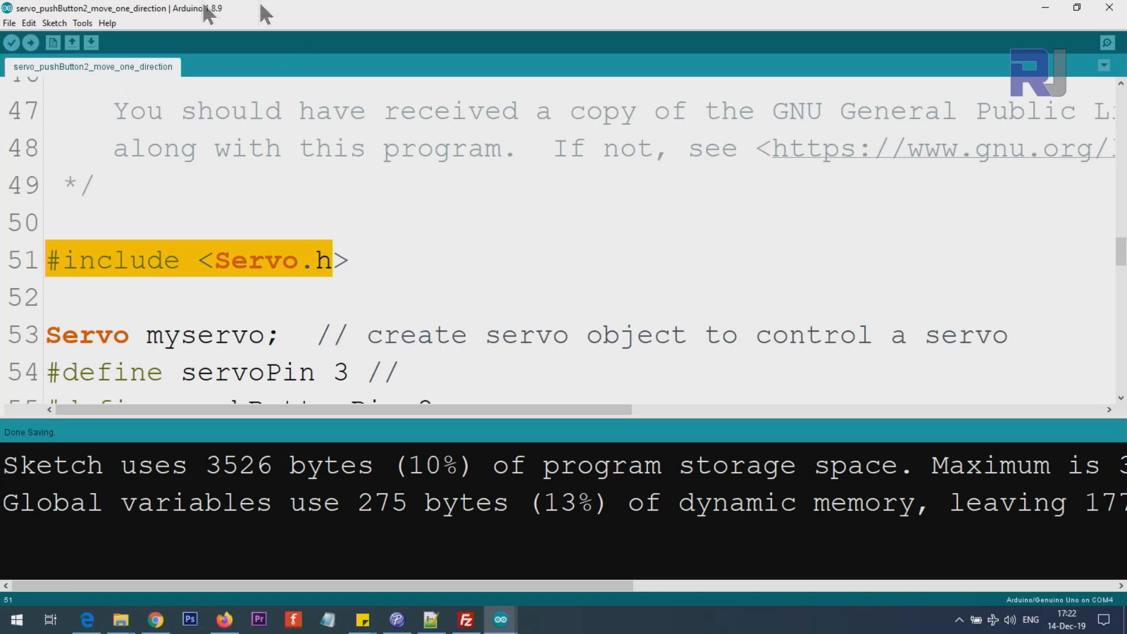
click(124, 259)
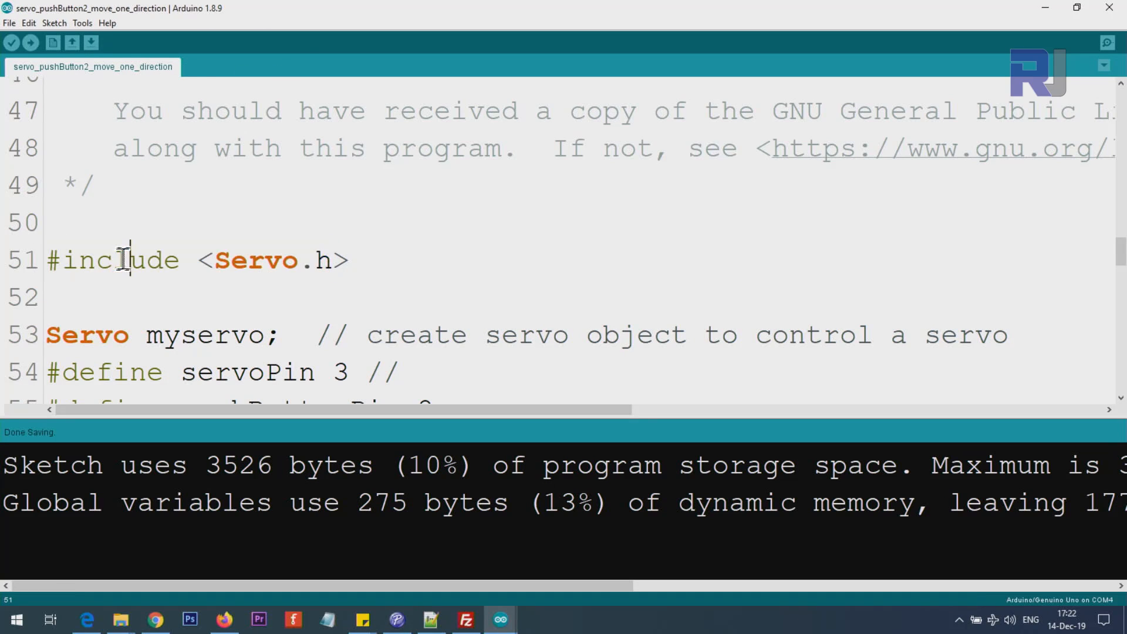
scroll(down, 3)
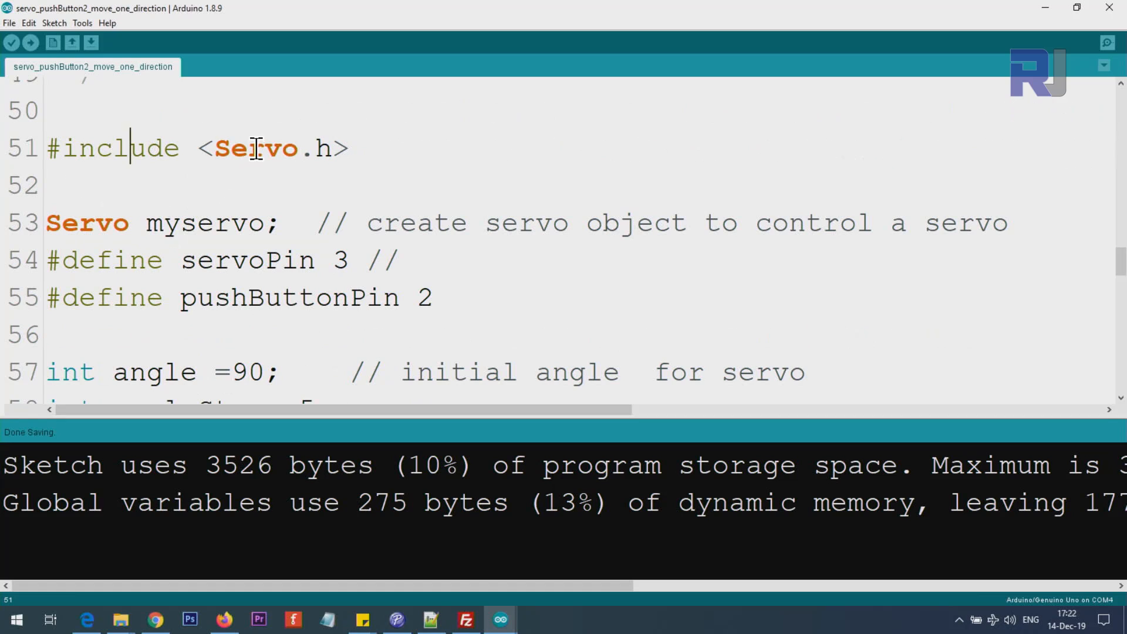
double_click(253, 148)
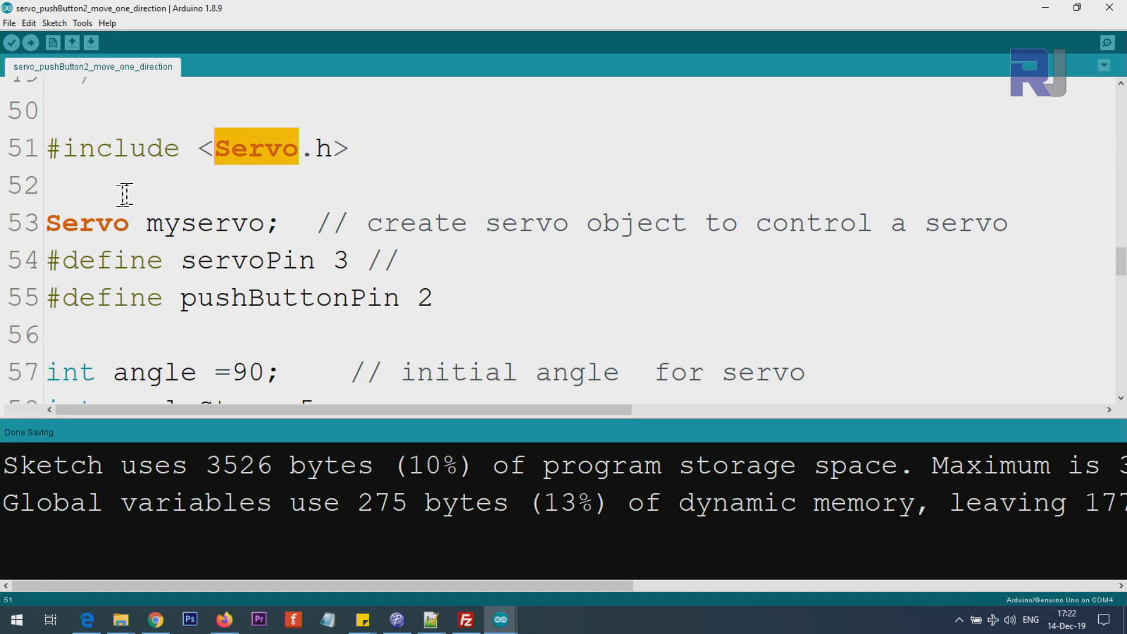
double_click(208, 224)
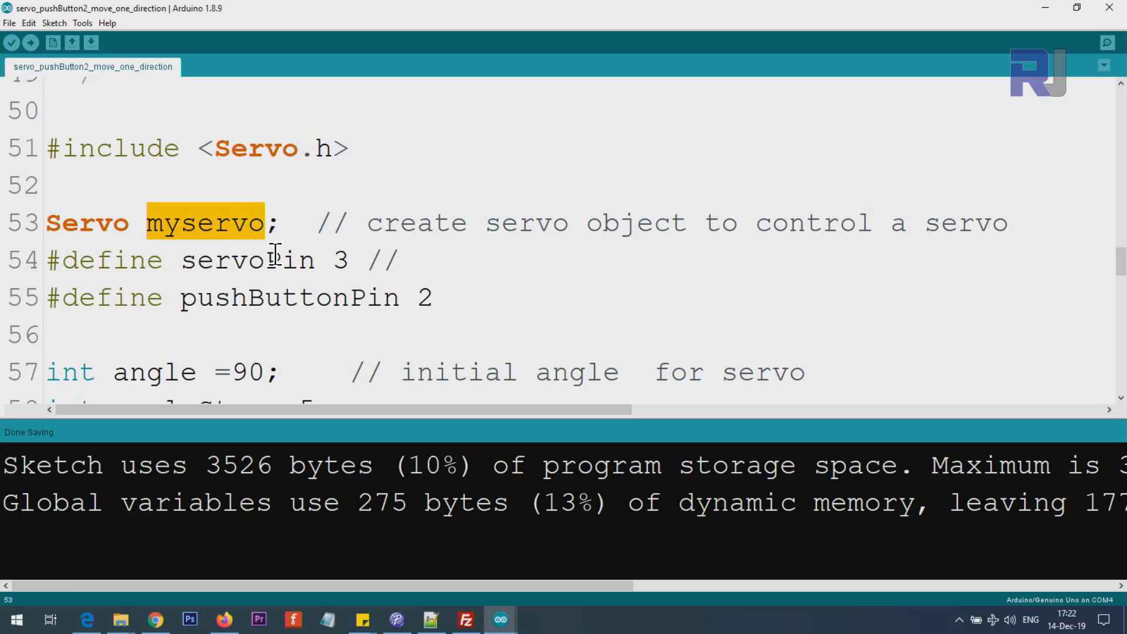
mouse_move(111, 260)
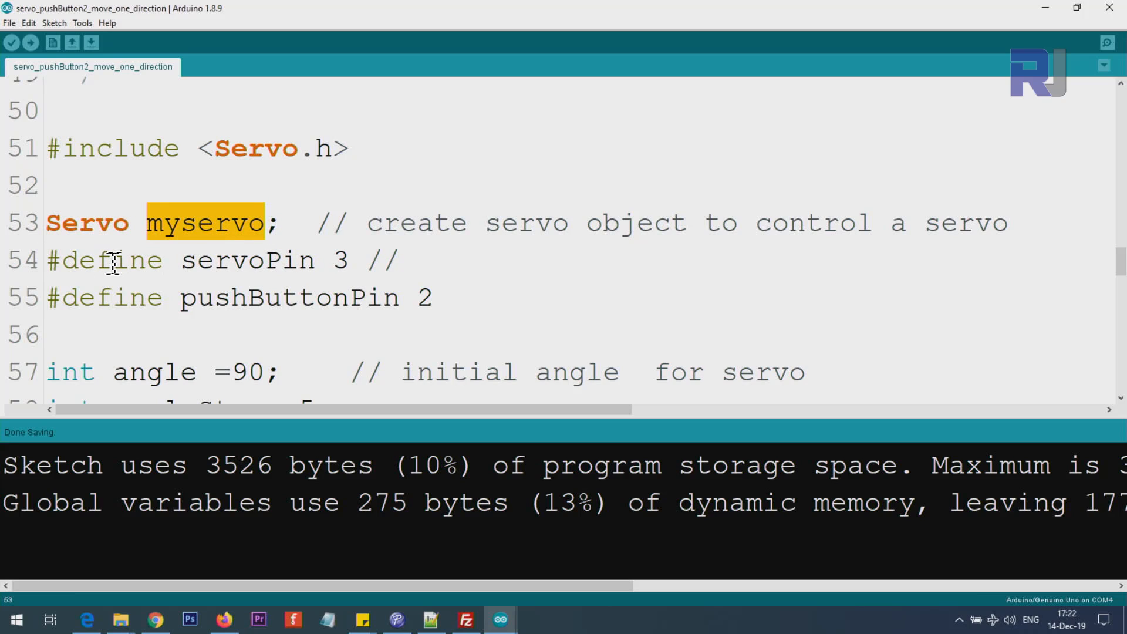
double_click(330, 260)
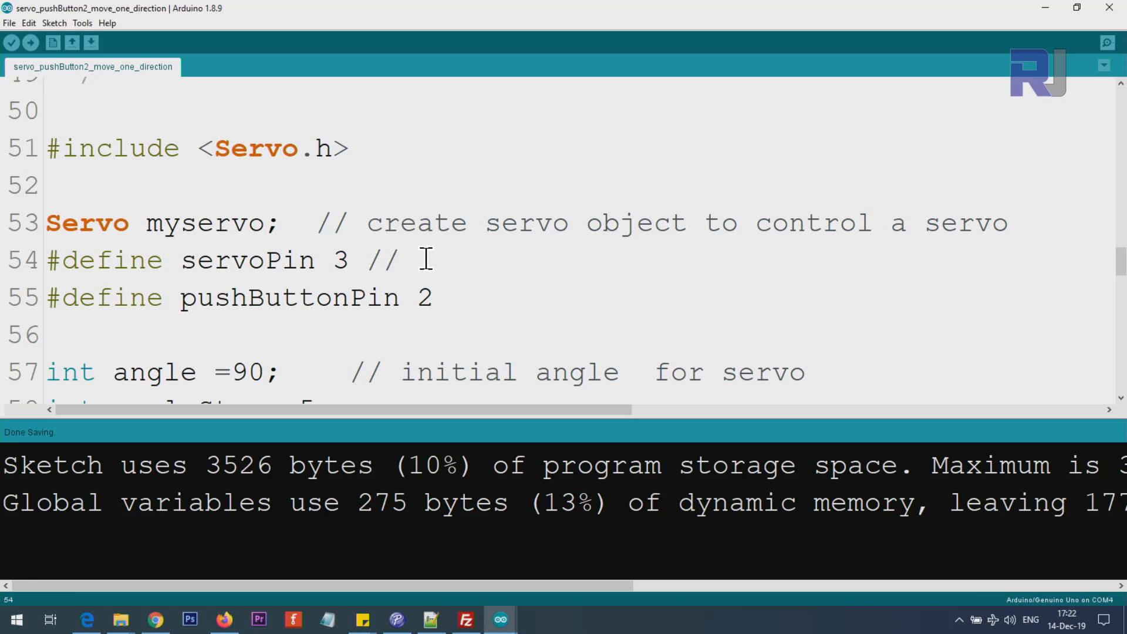
text(~)
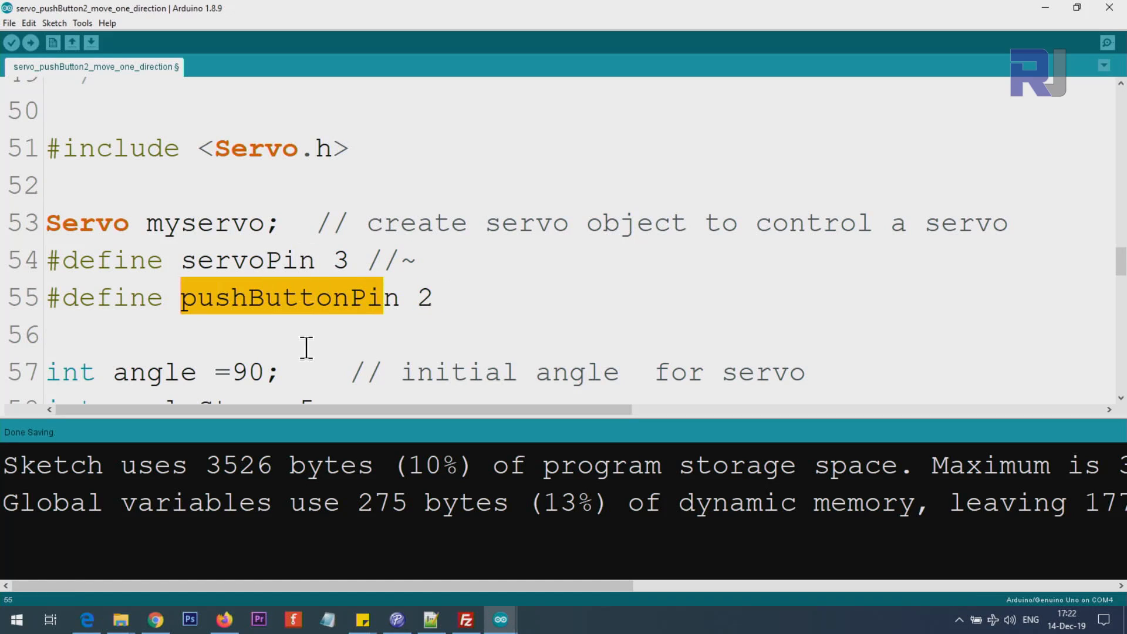
scroll(down, 3)
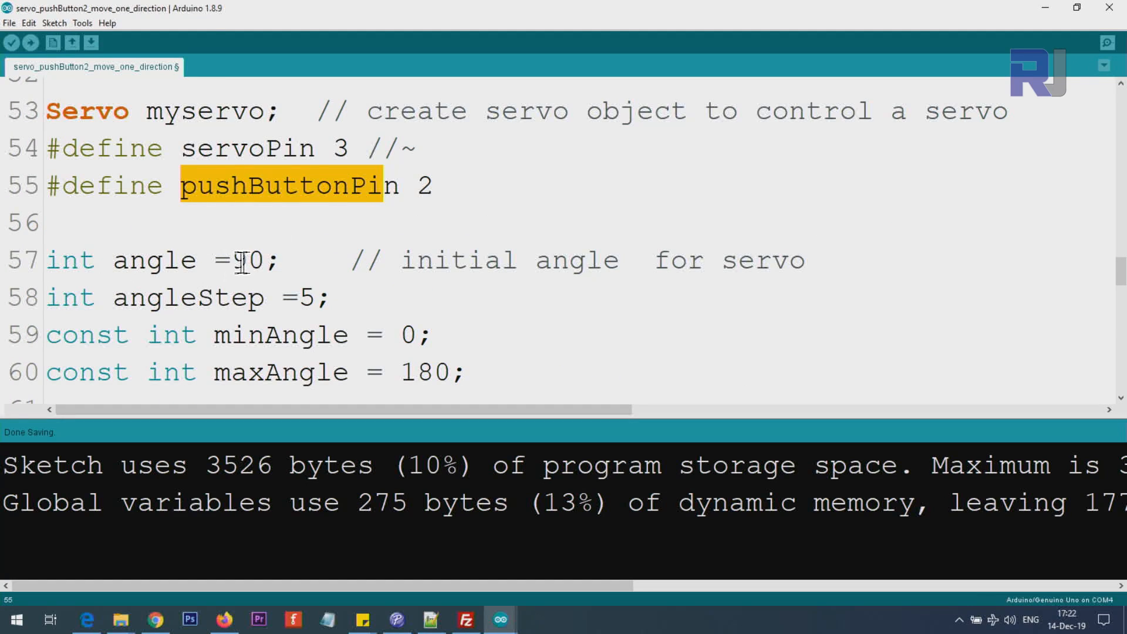
text(90)
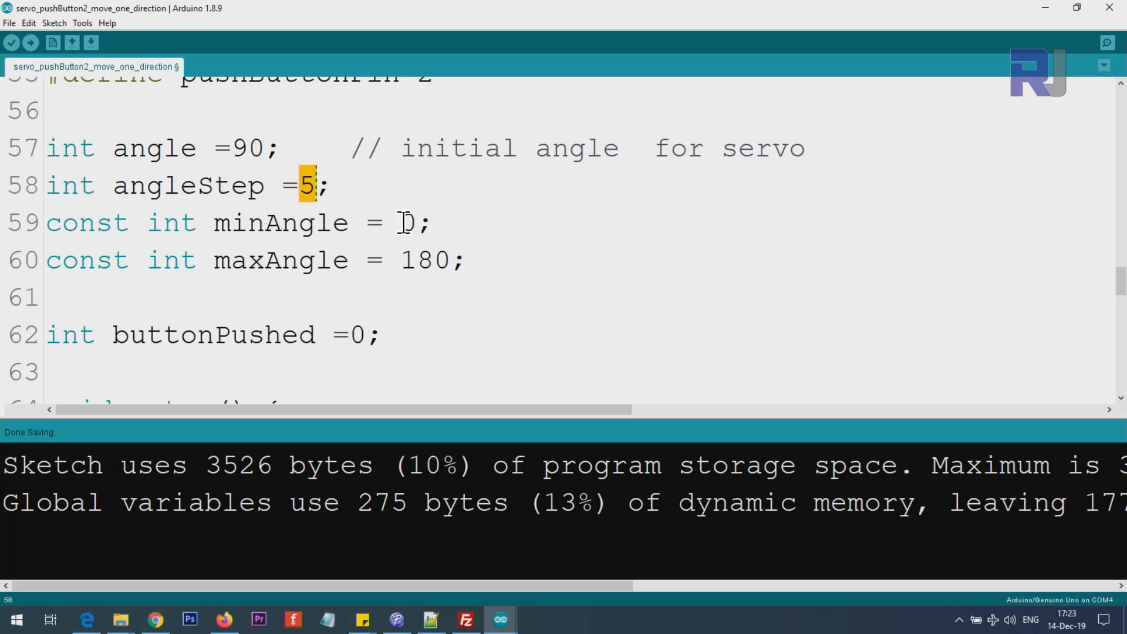
double_click(424, 260)
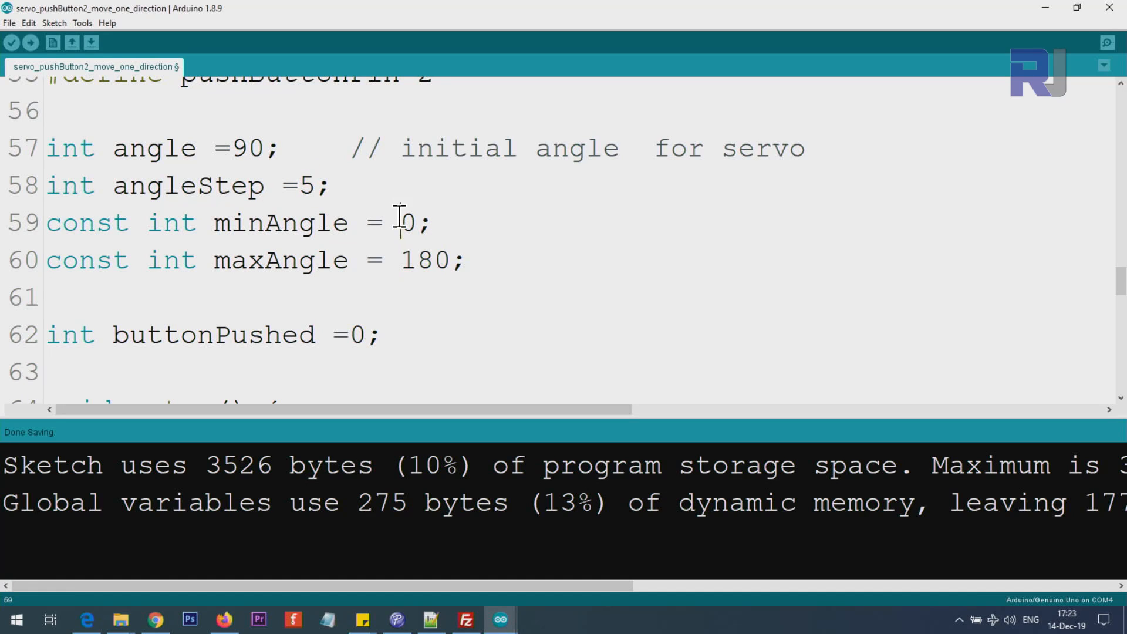
double_click(407, 222)
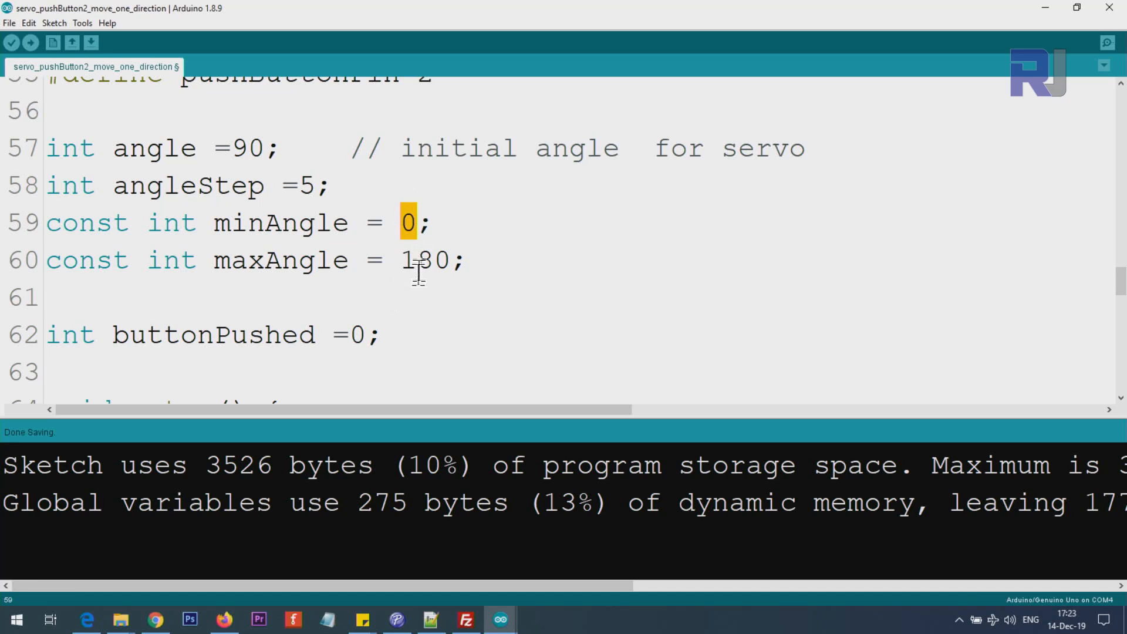
mouse_move(420, 248)
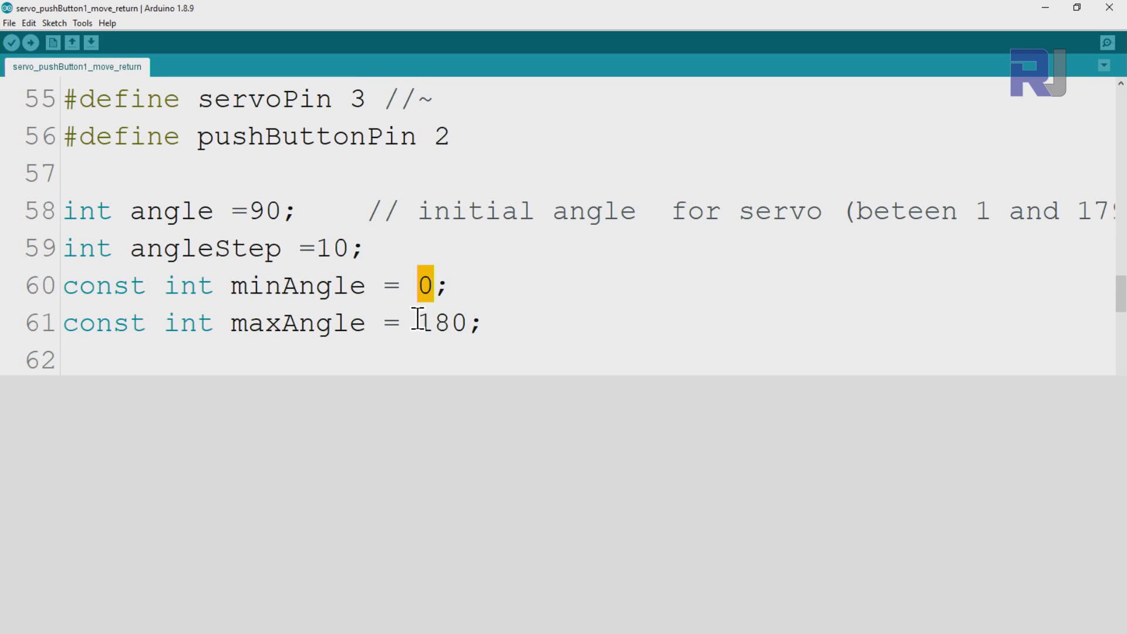
double_click(443, 322)
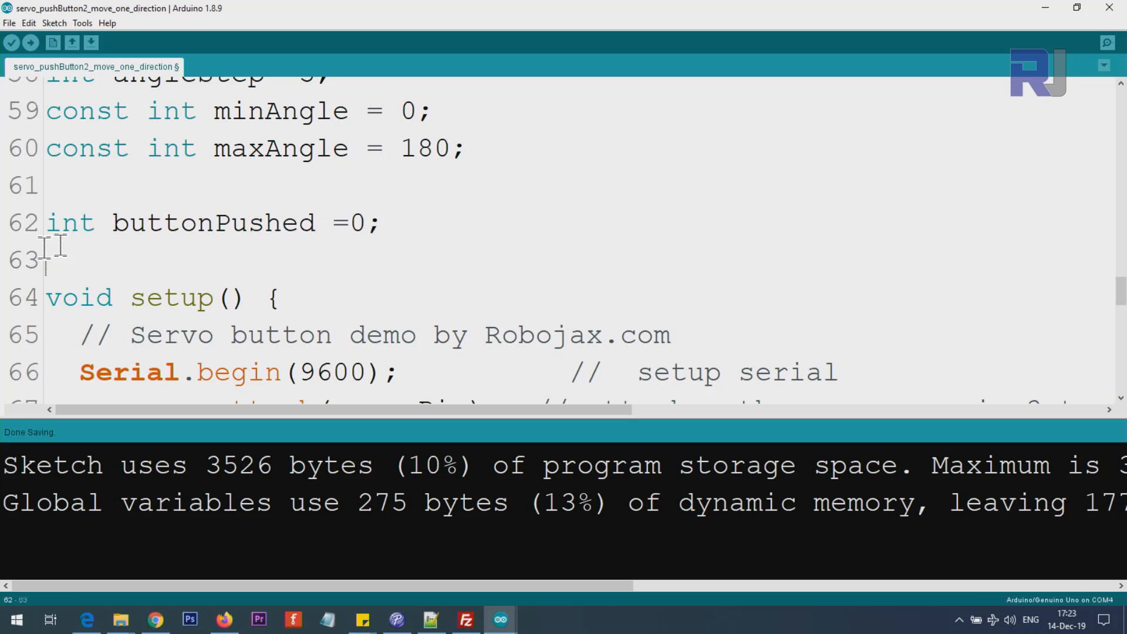
- Select a line in the servo_pushButton1_move_return sketch while the Uno upload completes
triple_click(216, 222)
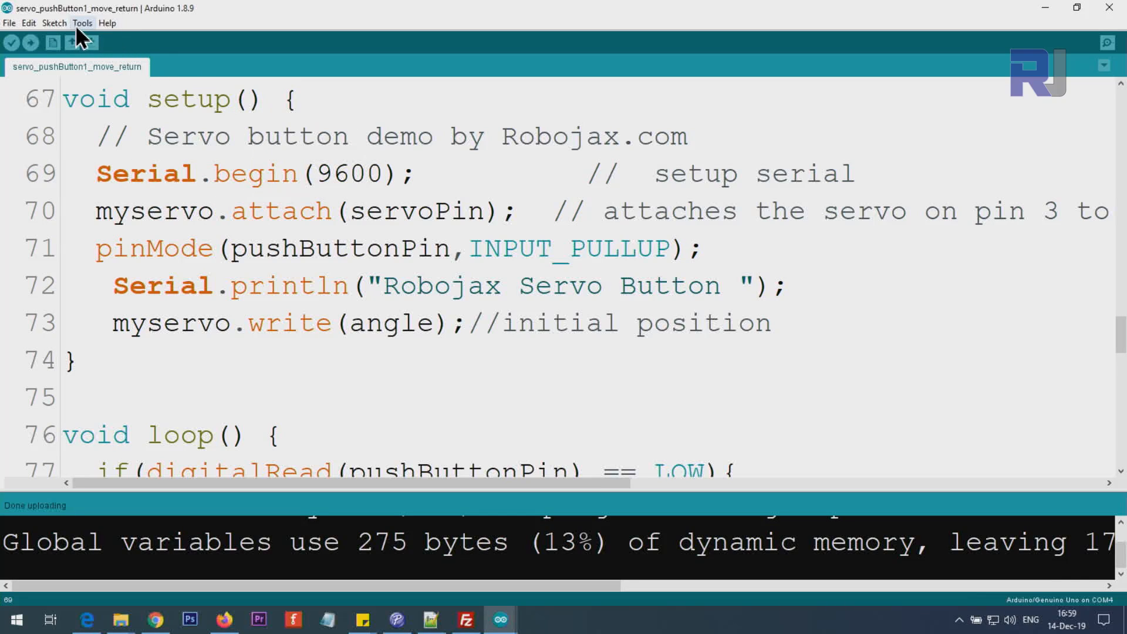
- Open the Tools menu listing Serial Monitor and the Uno board on COM4
click(82, 23)
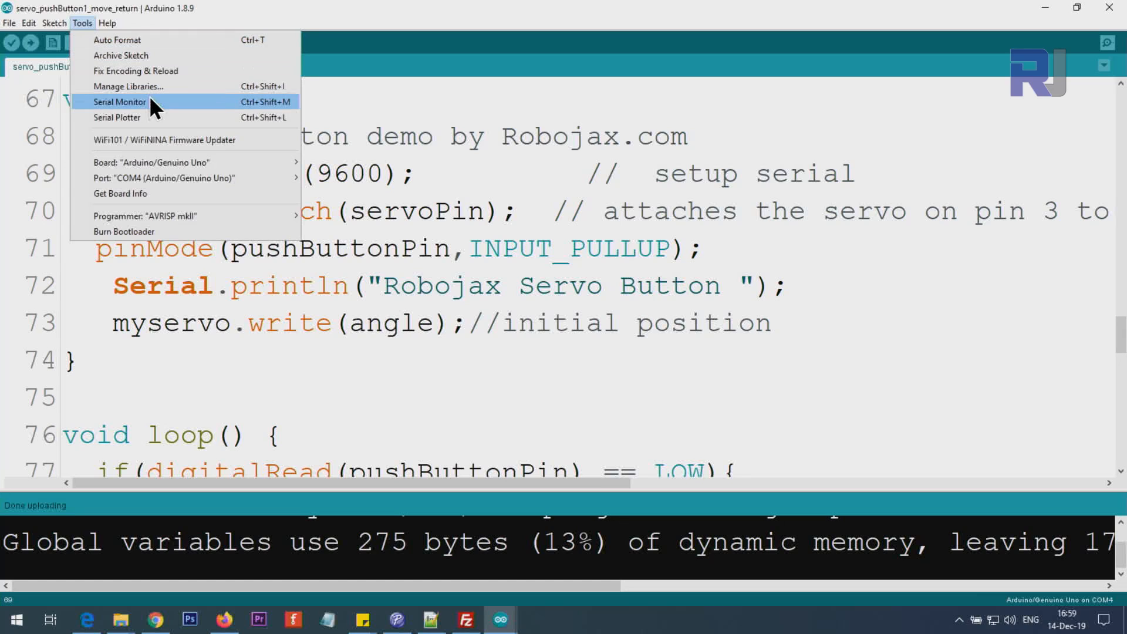
mouse_move(279, 116)
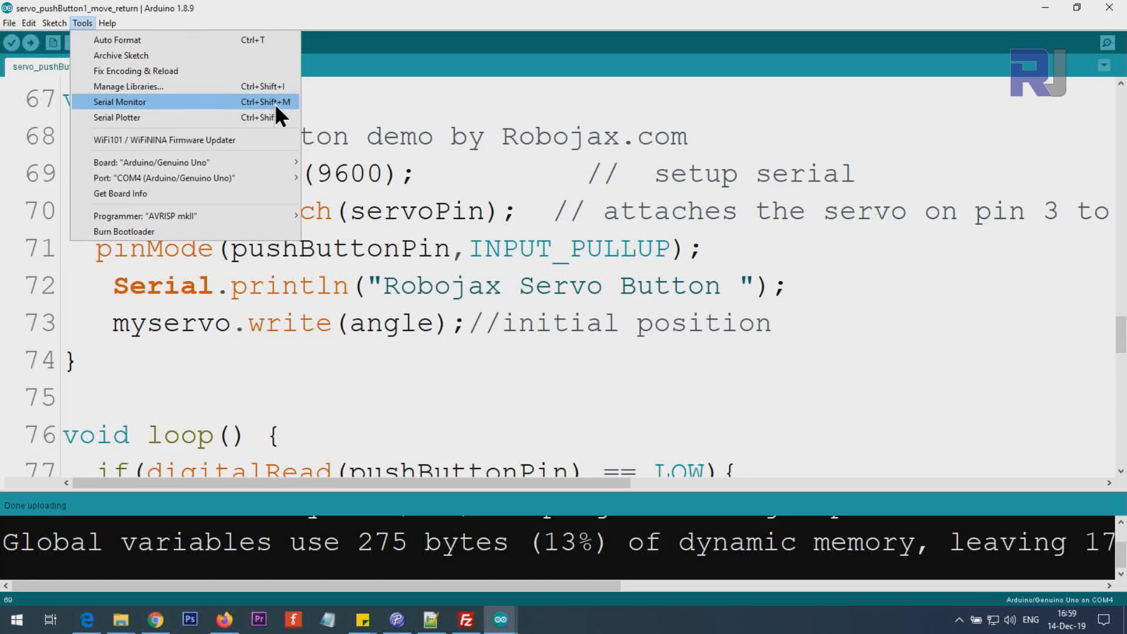
mouse_move(268, 115)
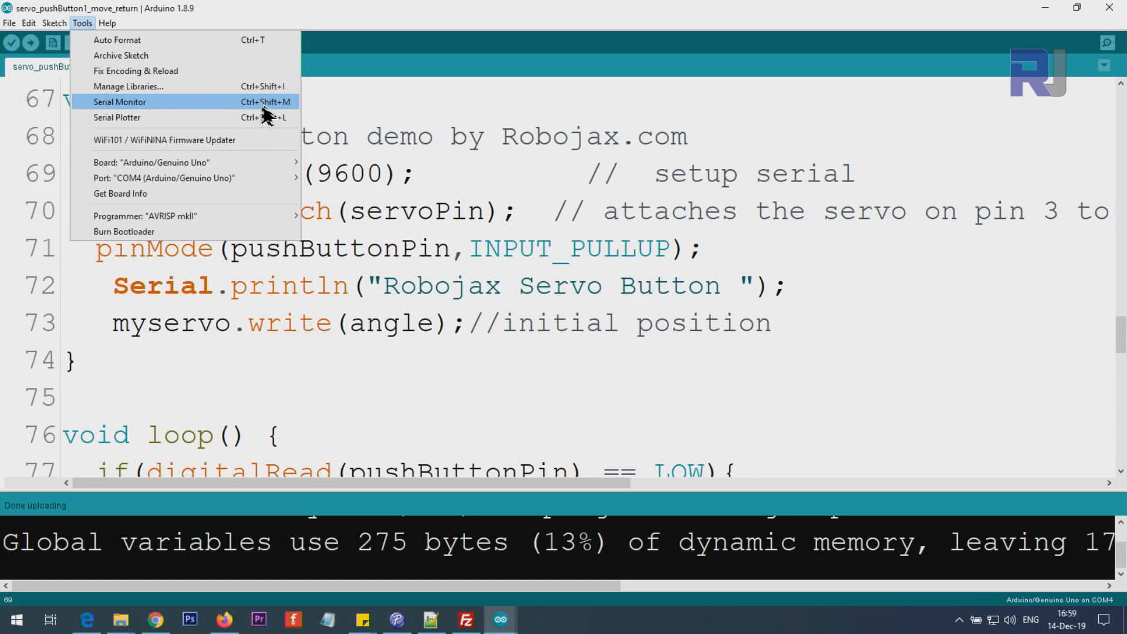
mouse_move(1096, 58)
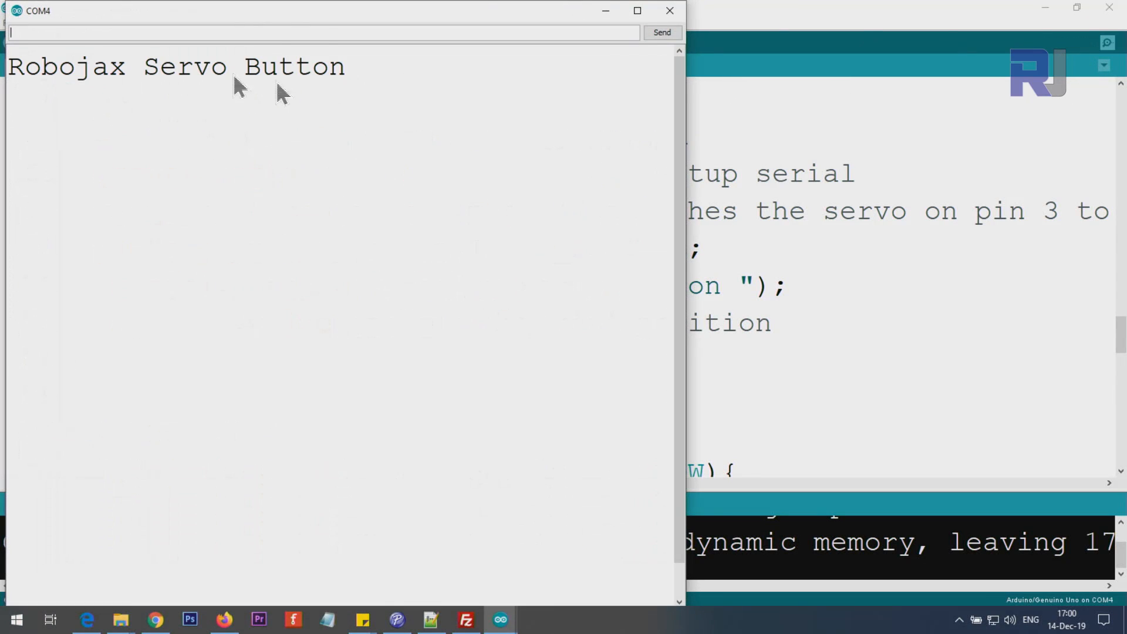
- Maximize the COM4 serial monitor and keep its baud rate at 9600
click(635, 10)
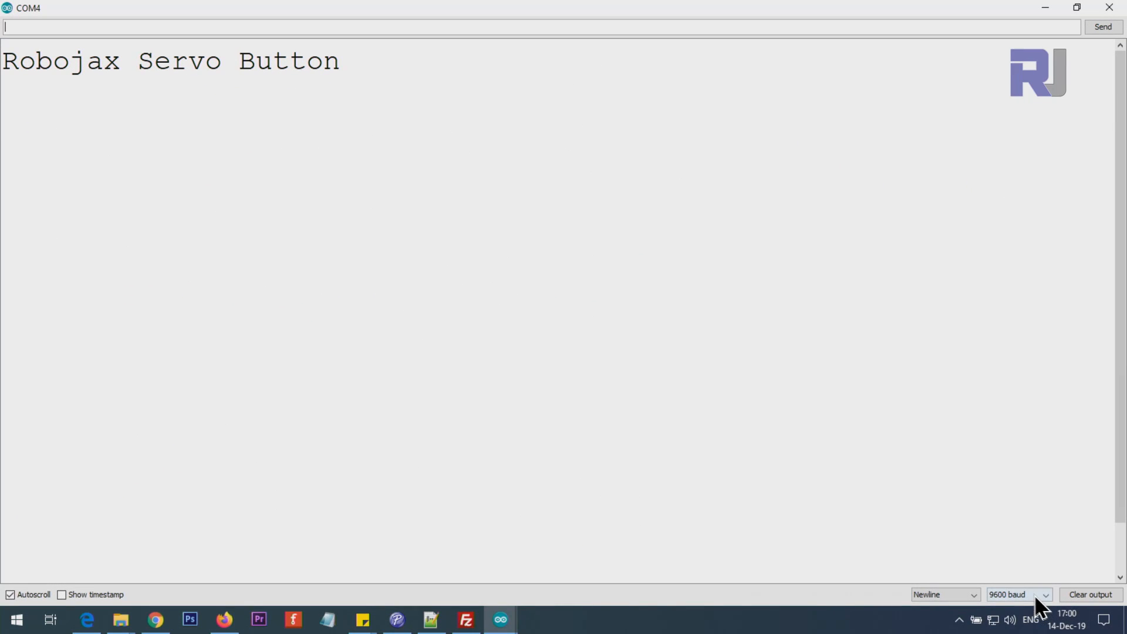
click(1019, 595)
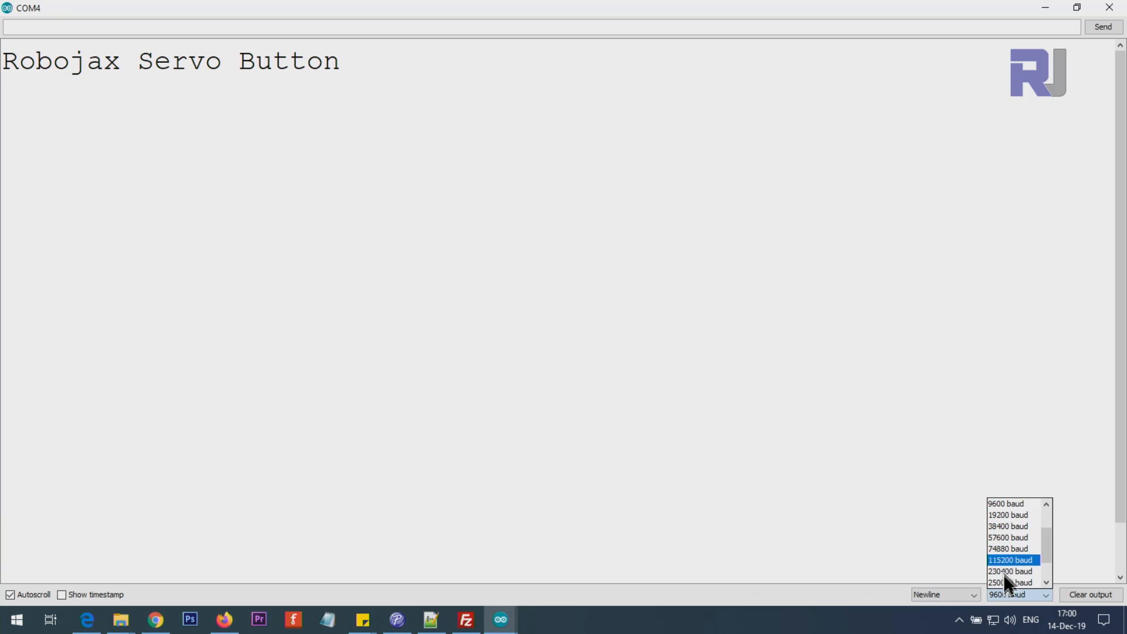
click(1006, 503)
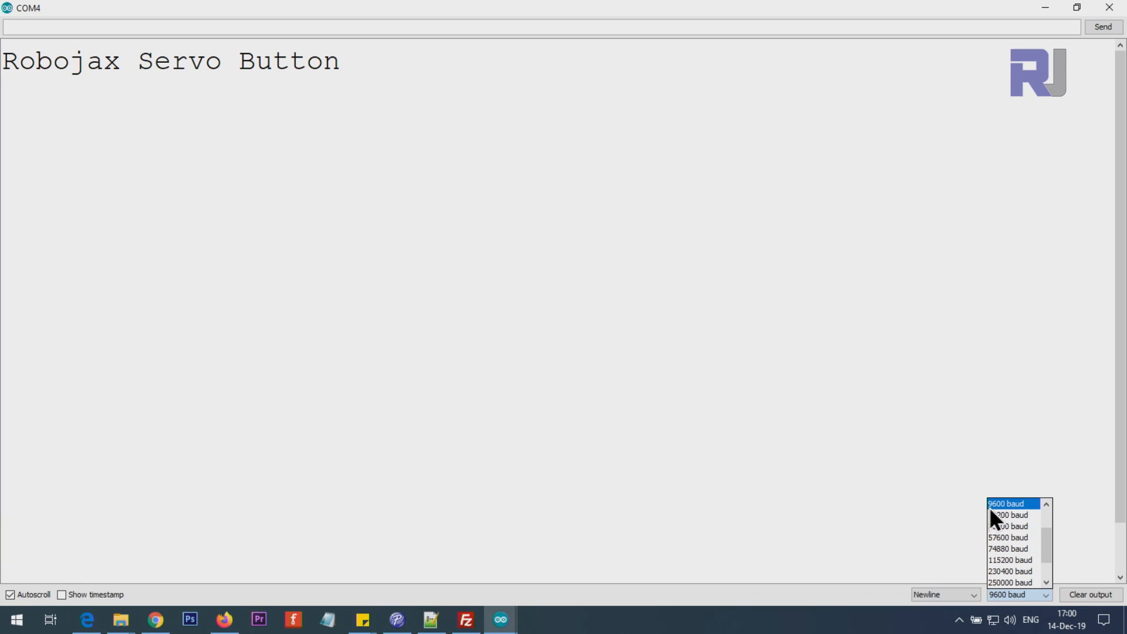
mouse_move(998, 519)
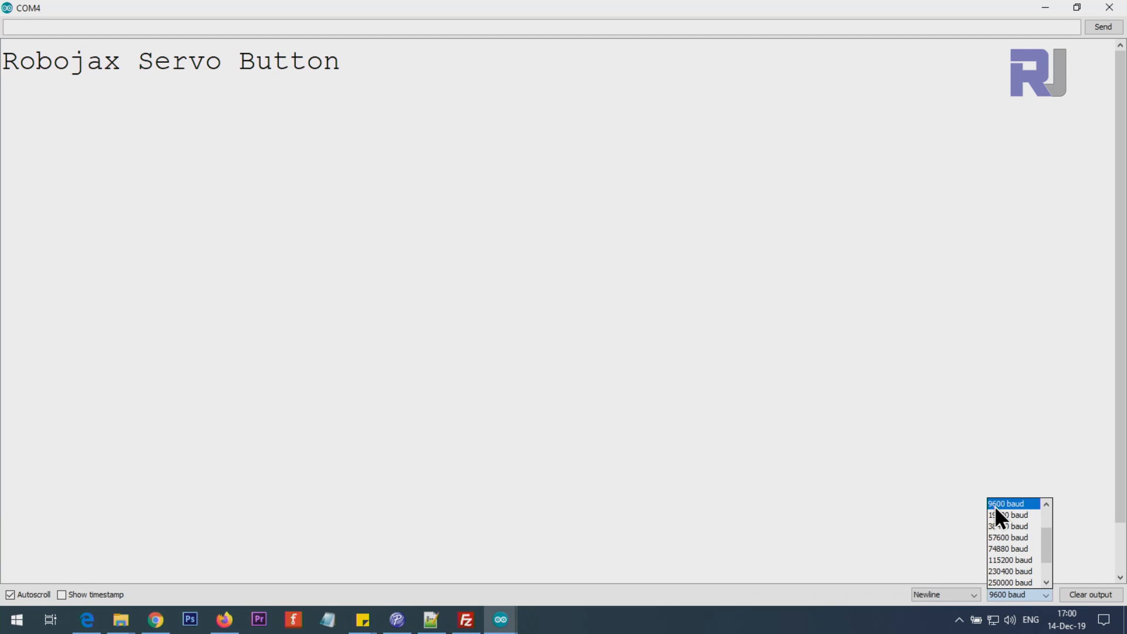
mouse_move(1015, 514)
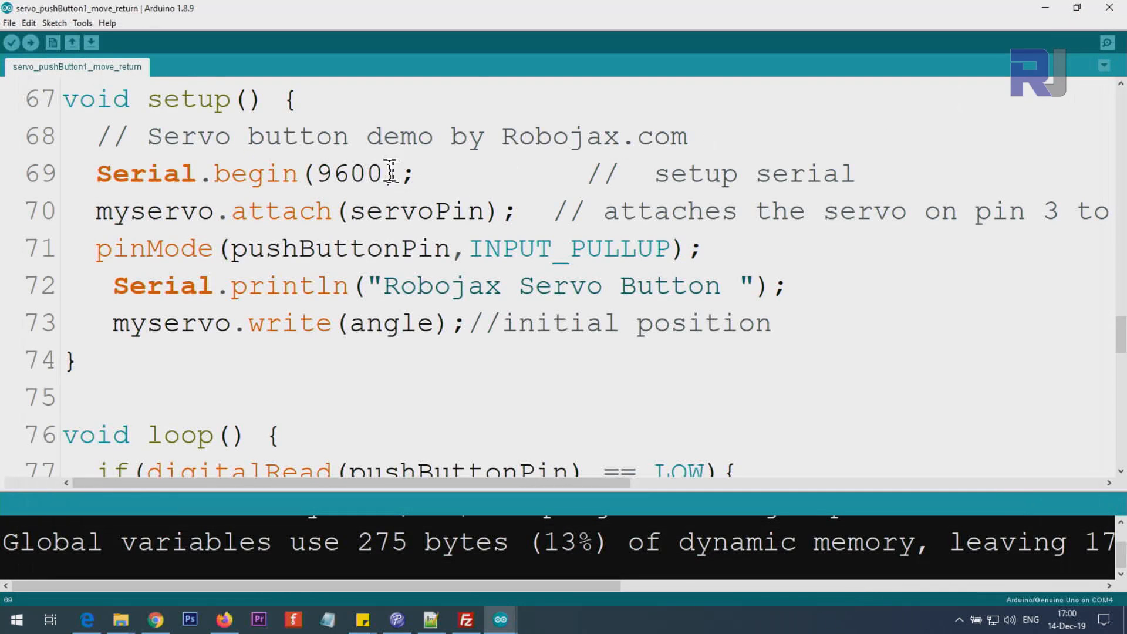
double_click(346, 173)
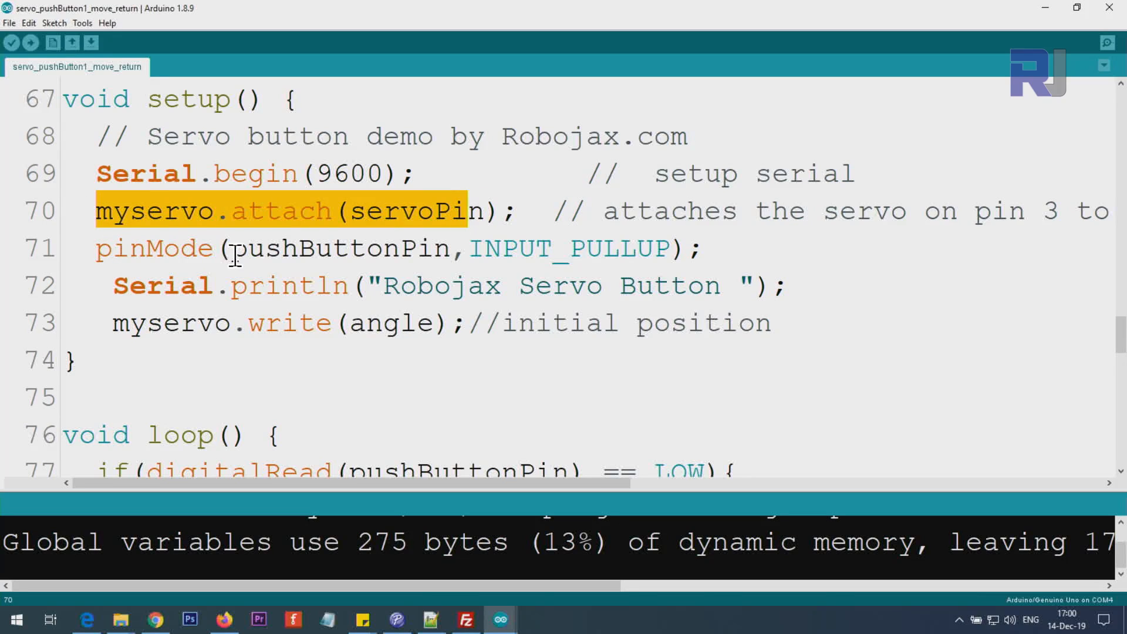
double_click(339, 248)
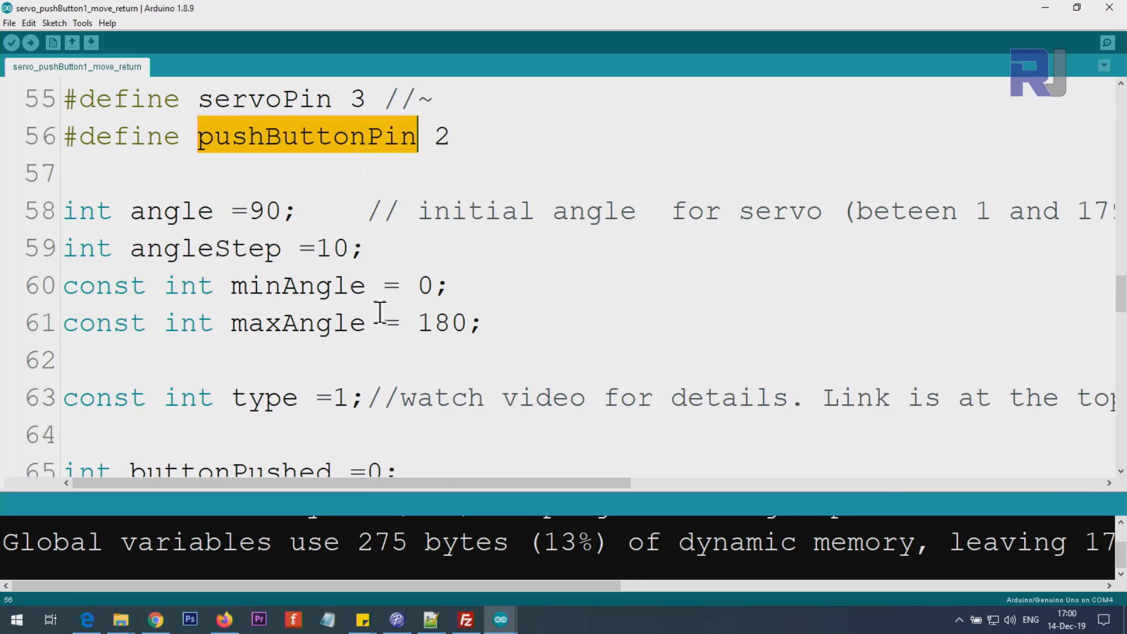
scroll(down, 3)
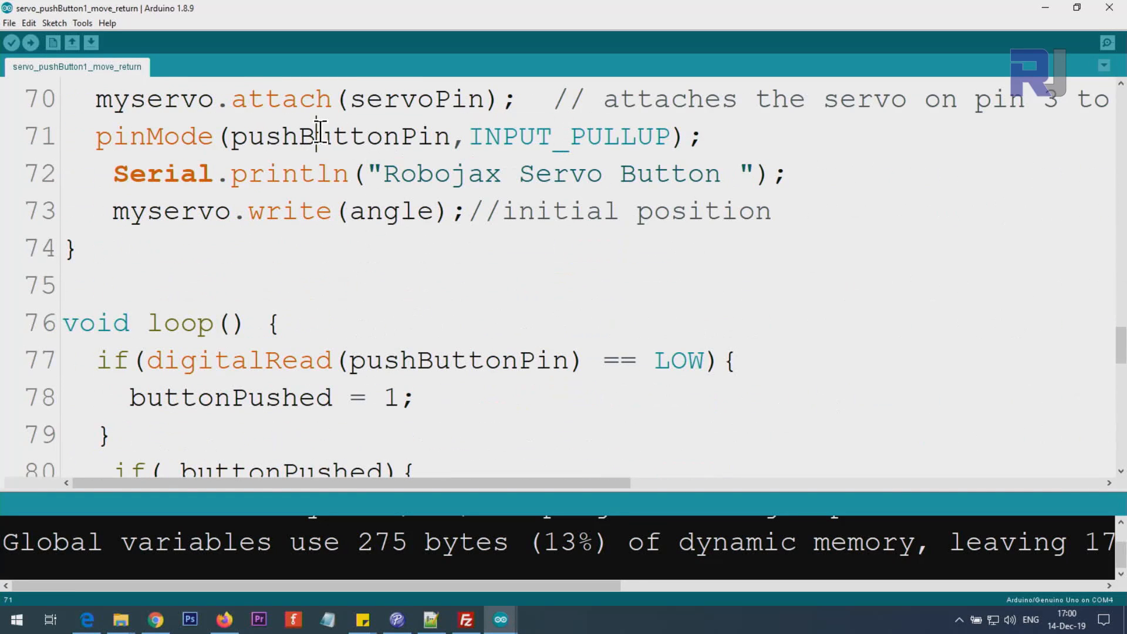
click(567, 136)
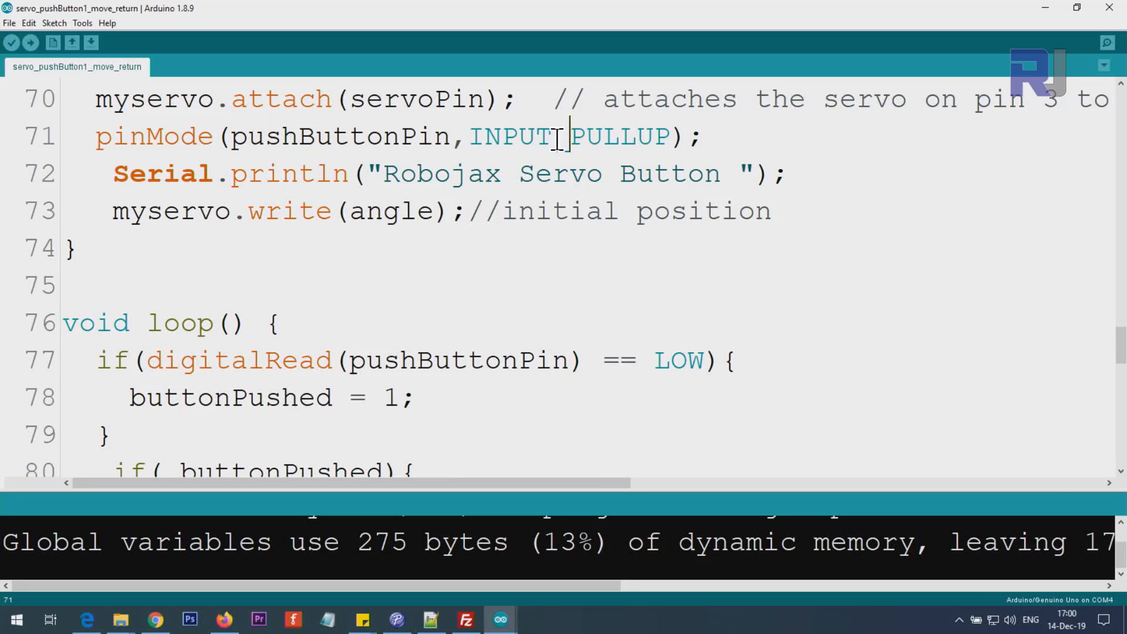
double_click(615, 136)
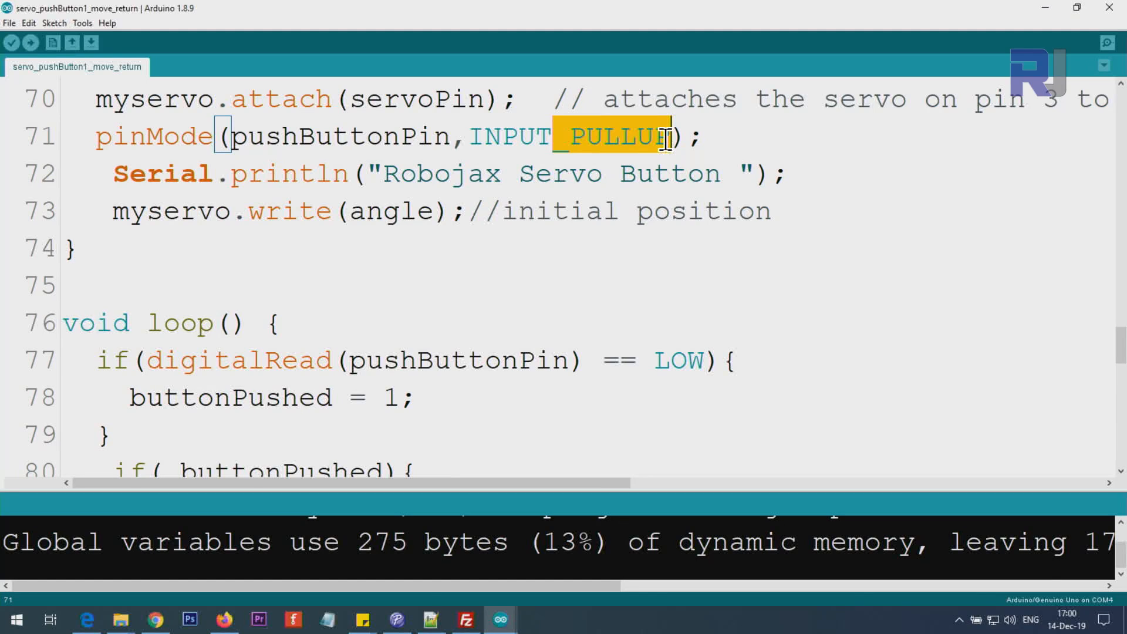
mouse_move(603, 135)
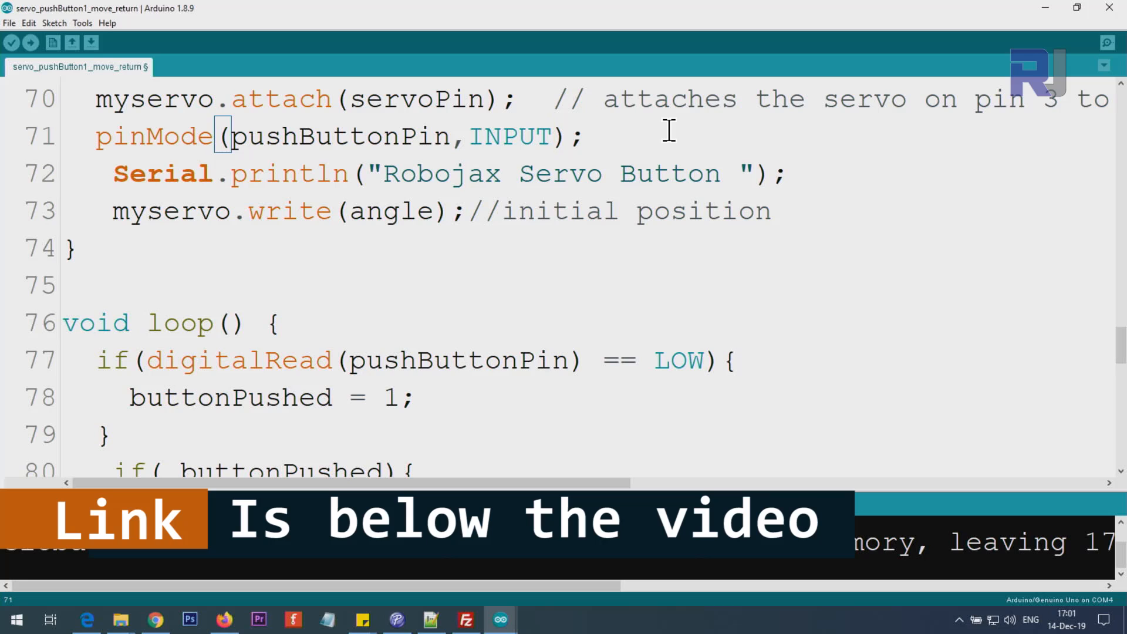
text(_PULLUP)
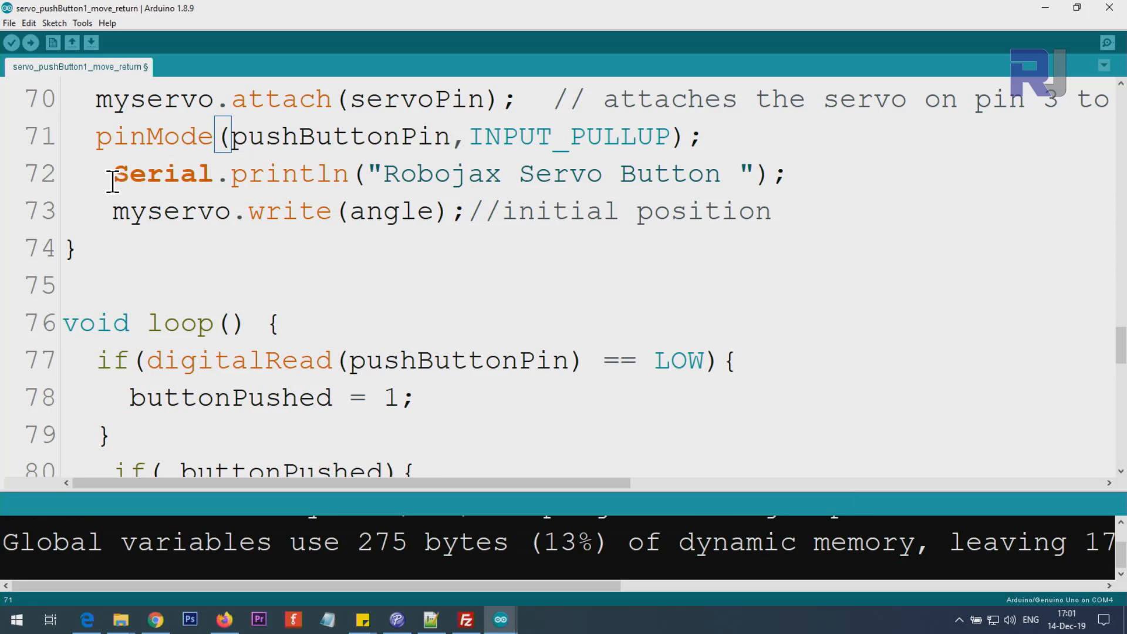
double_click(441, 173)
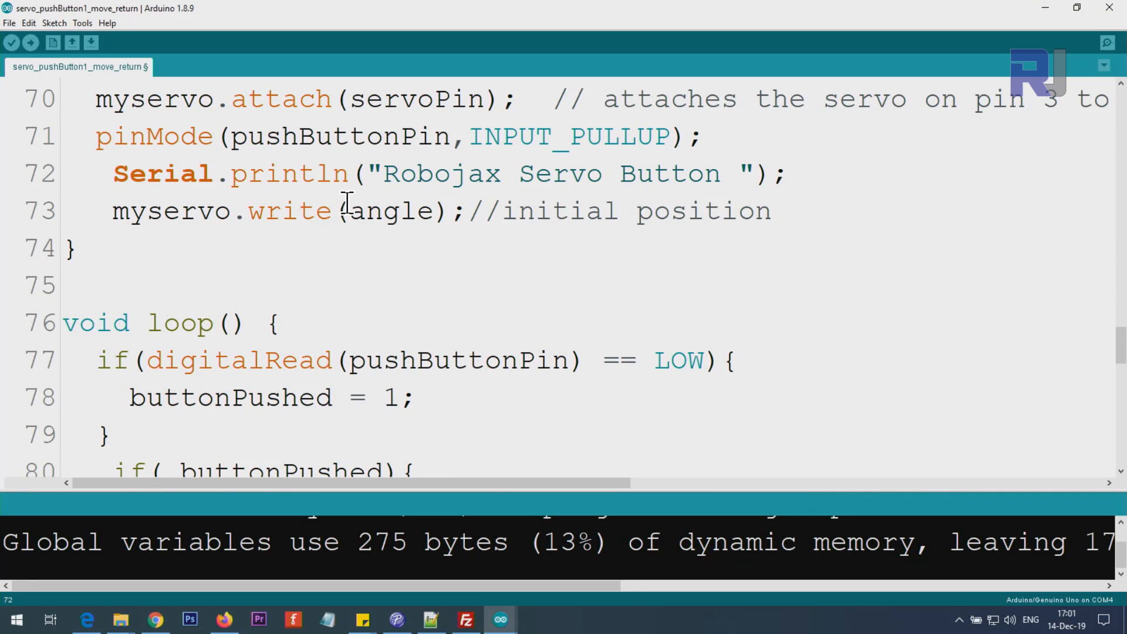
double_click(387, 210)
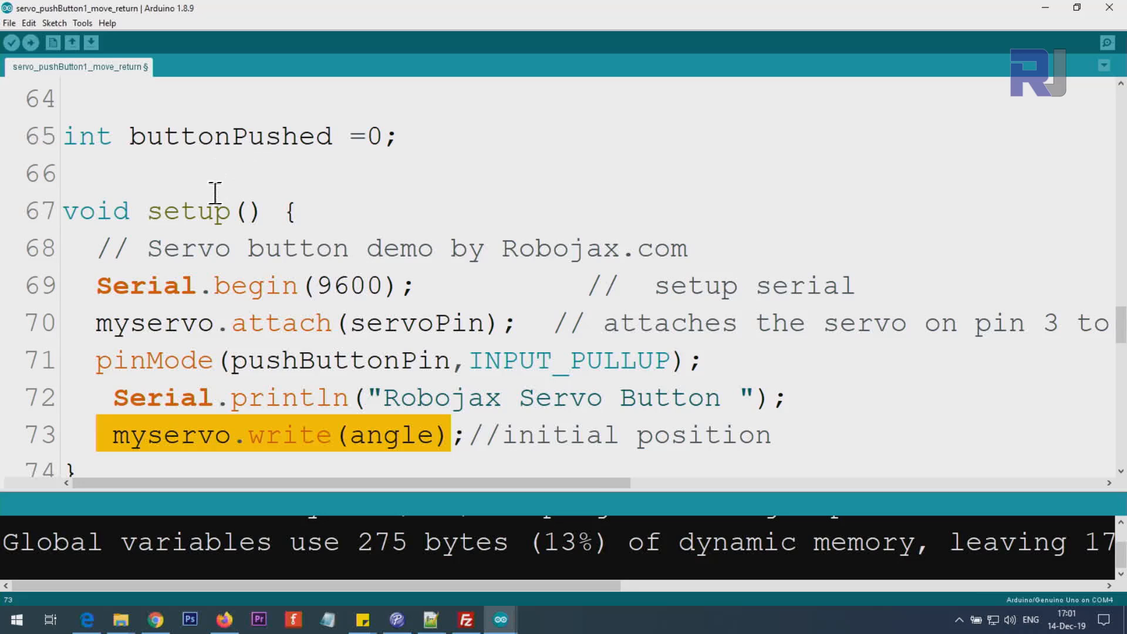
scroll(down, 3)
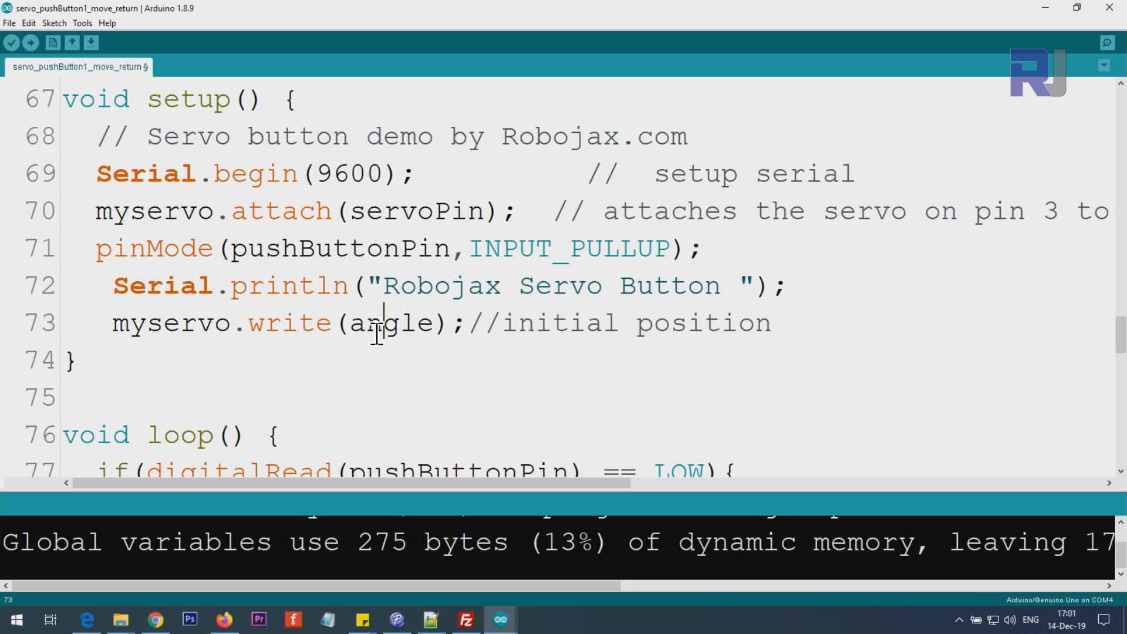
drag(112, 322, 567, 322)
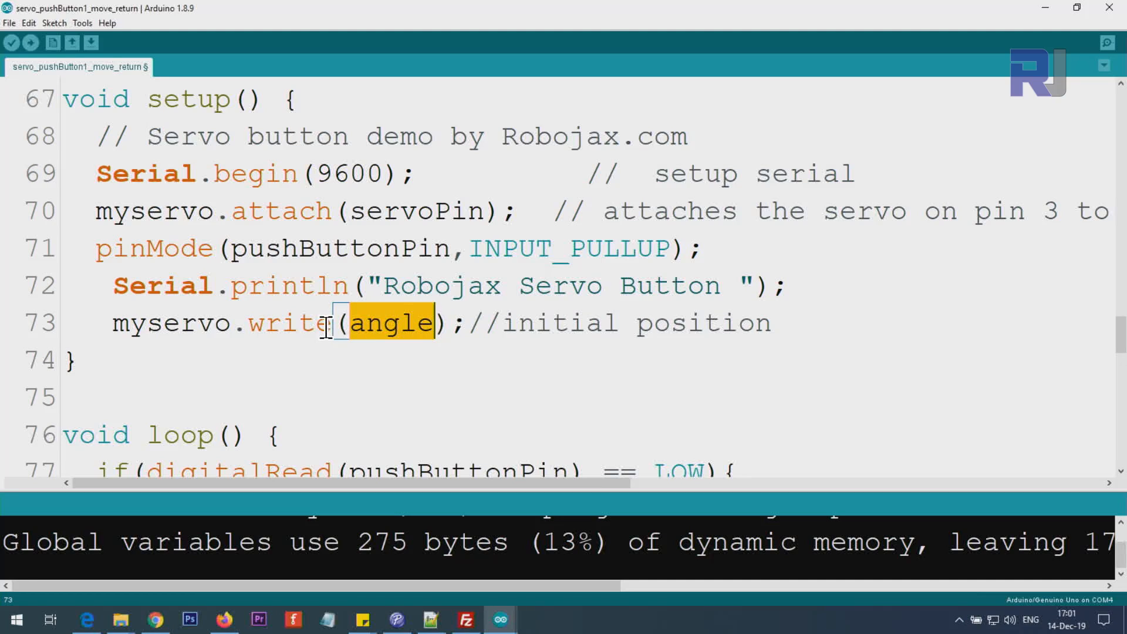
scroll(down, 3)
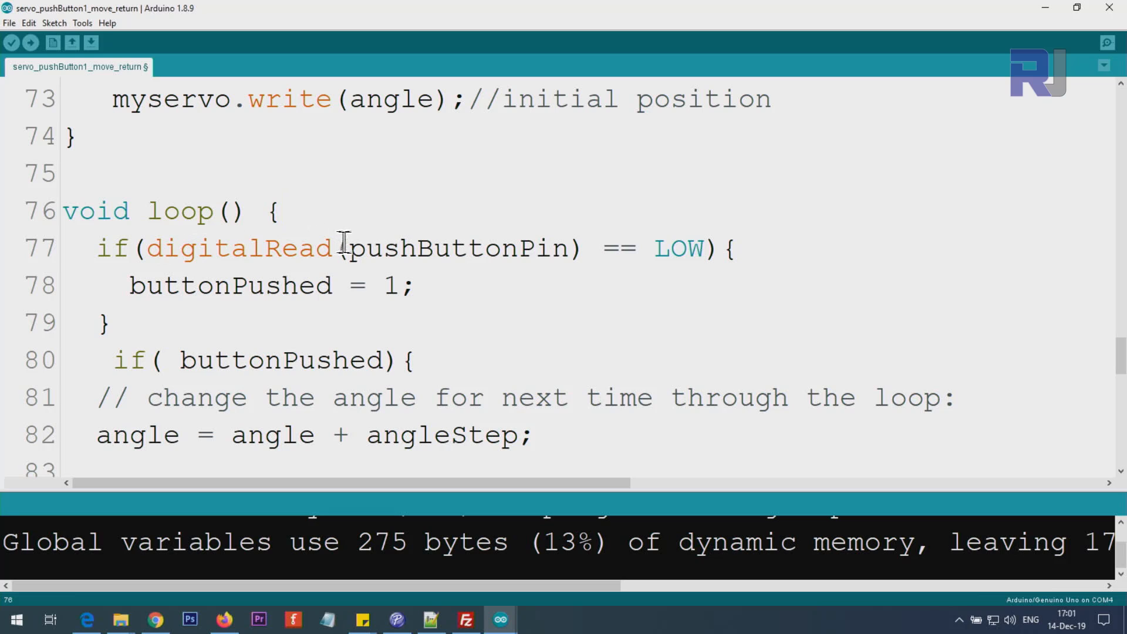
double_click(537, 248)
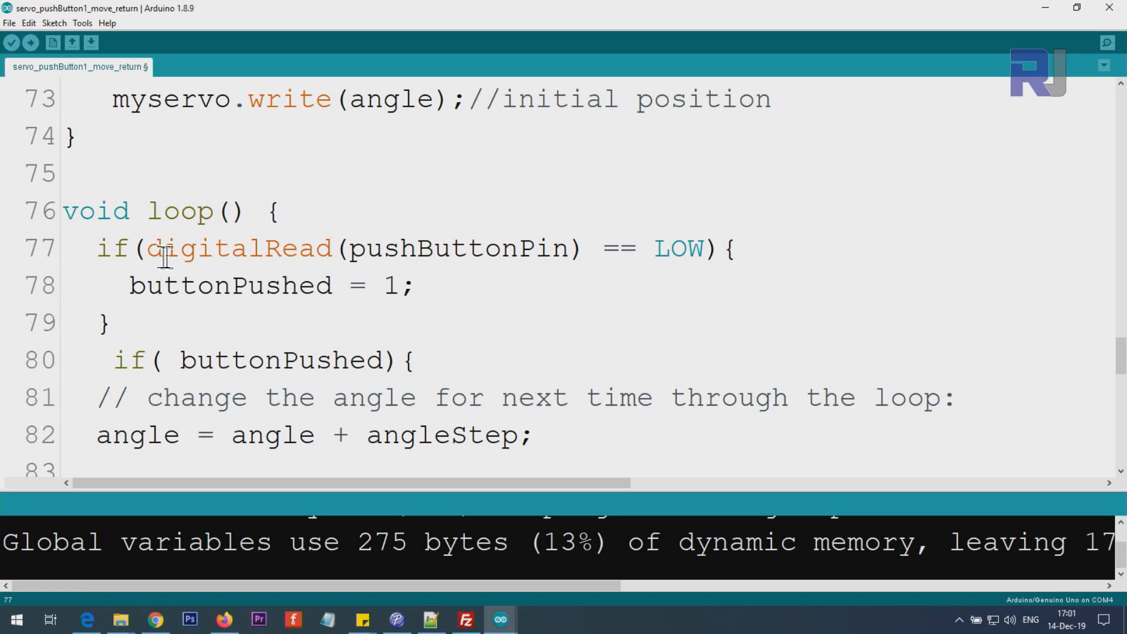
drag(144, 248, 583, 248)
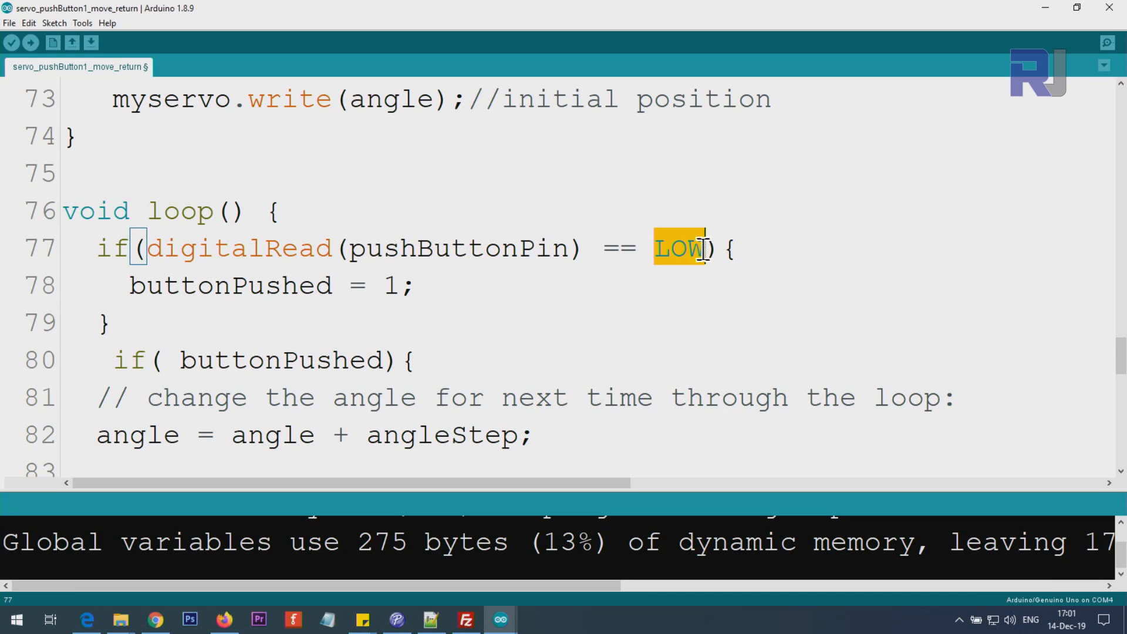
drag(705, 248, 148, 248)
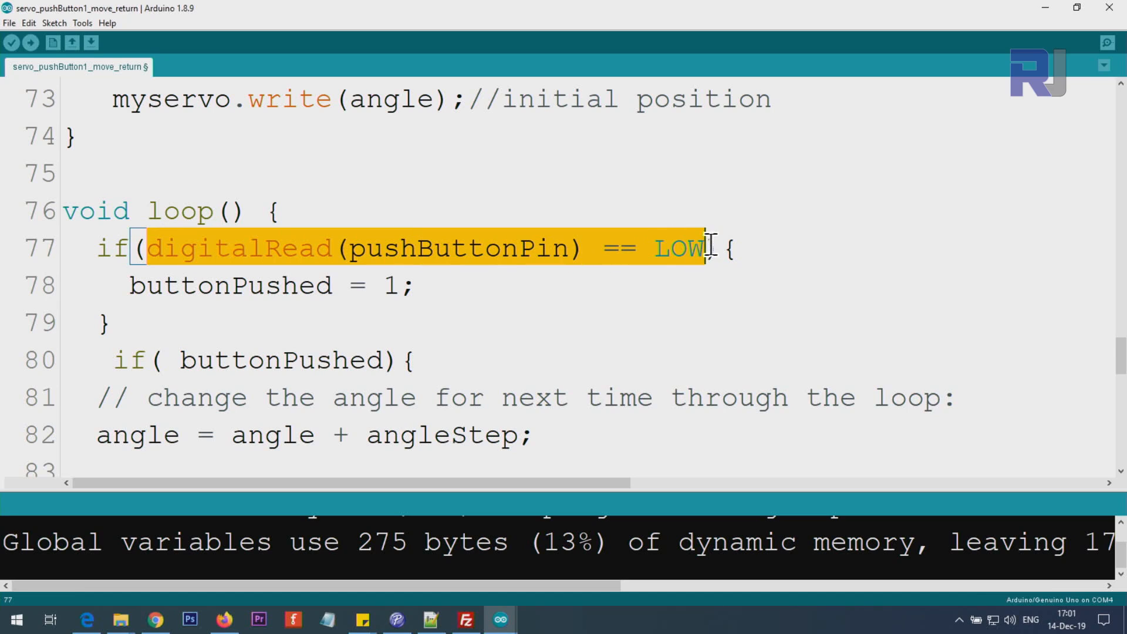
key(Delete)
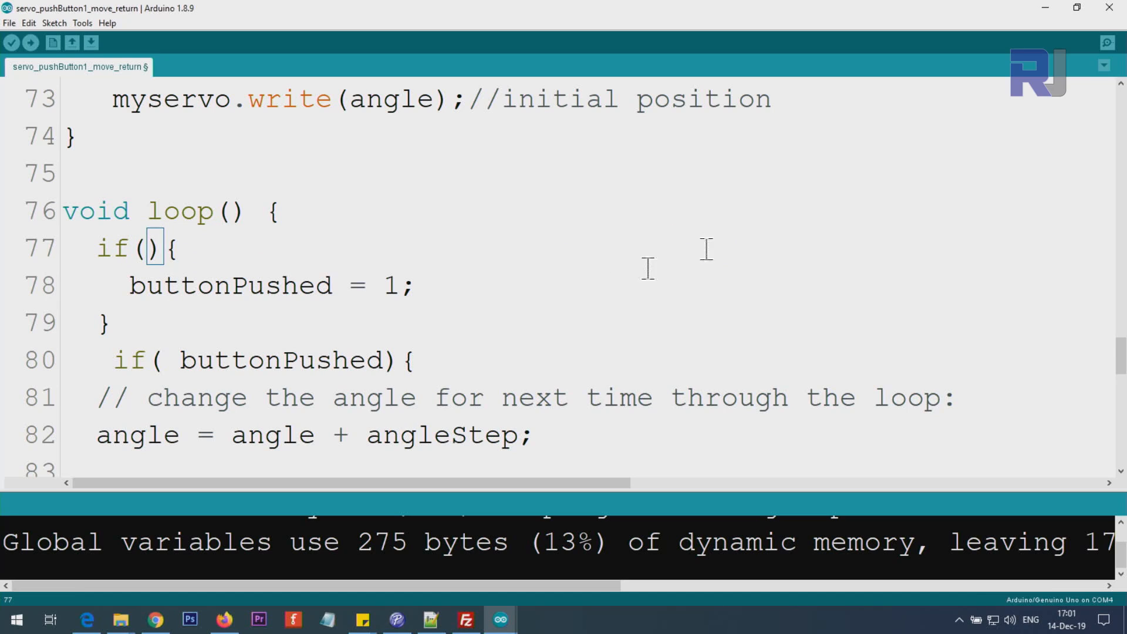
text(digitalRead(pushButtonPin) == LOW)
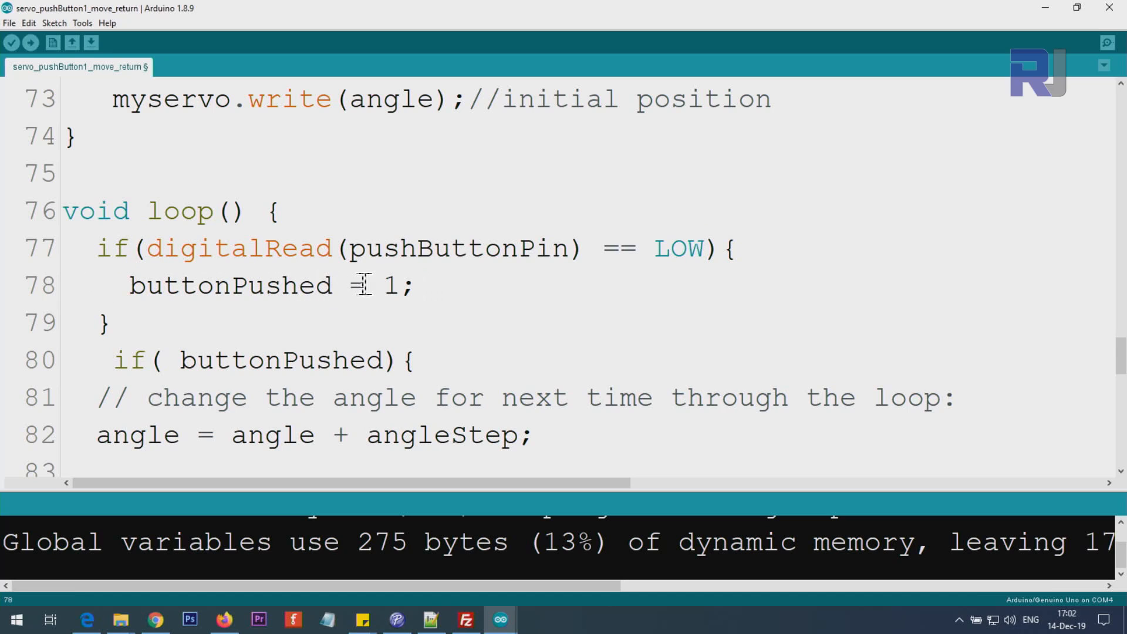
double_click(230, 285)
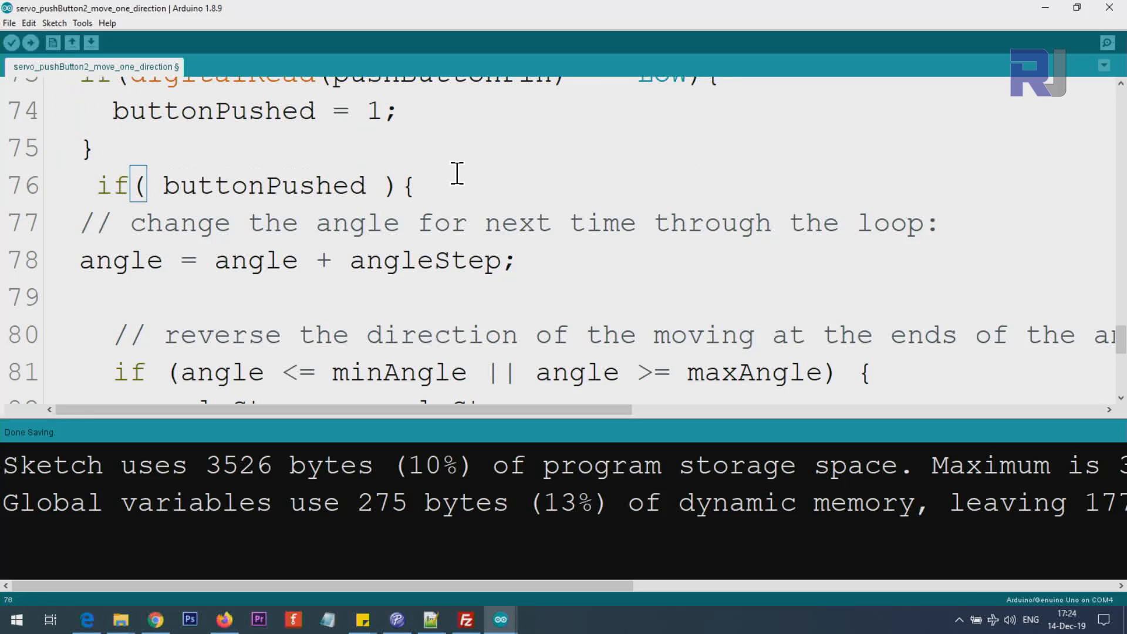
text(==1)
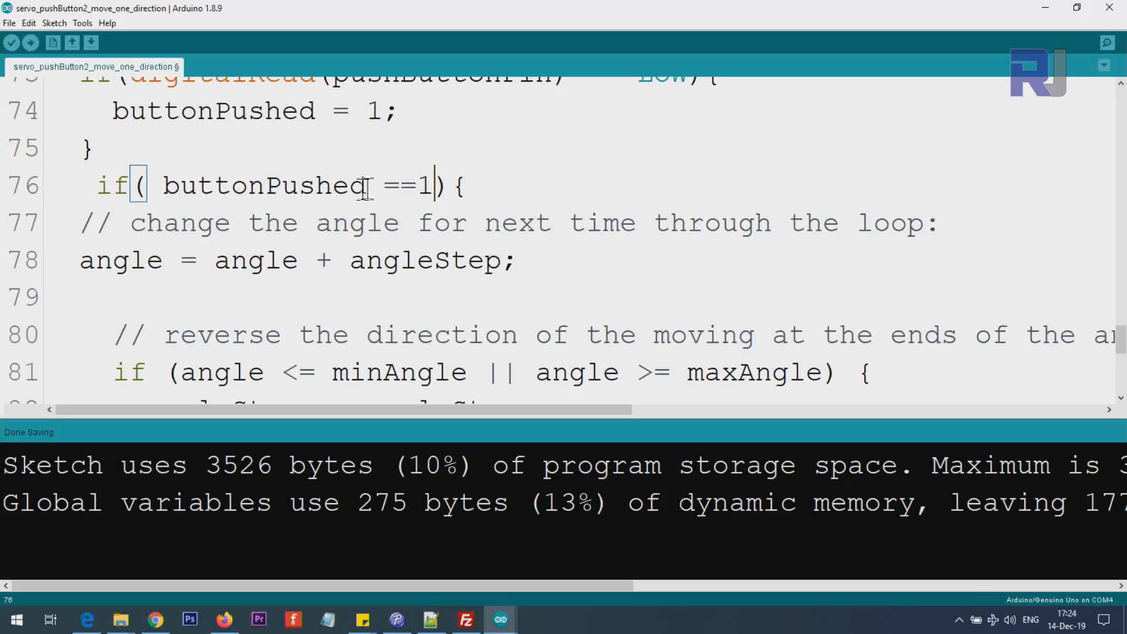
double_click(407, 185)
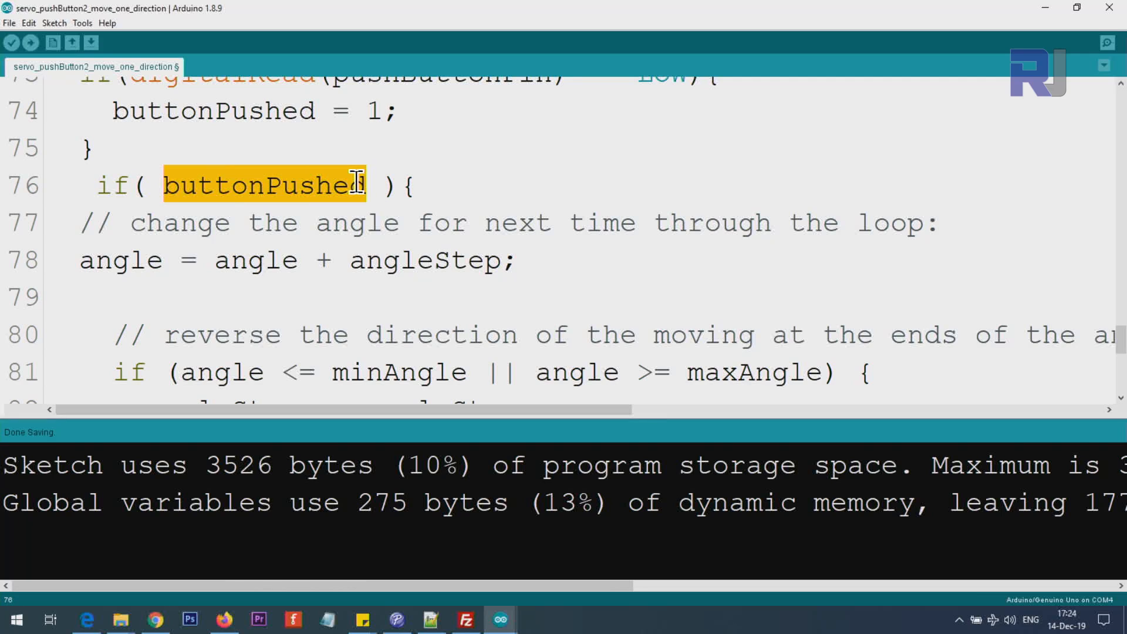
mouse_move(208, 272)
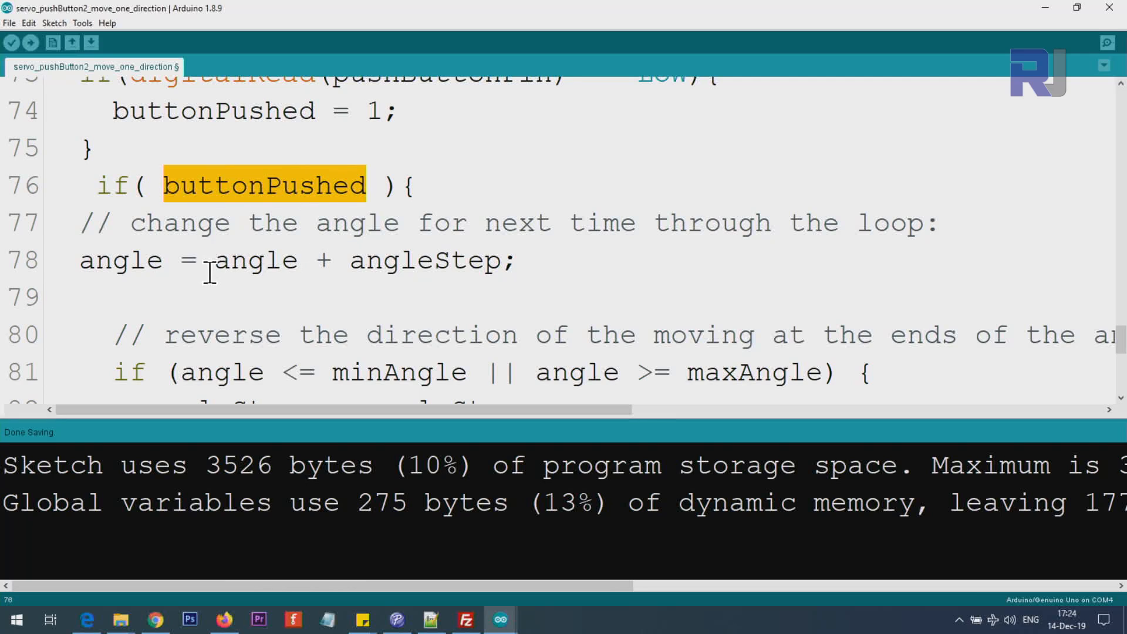
double_click(254, 260)
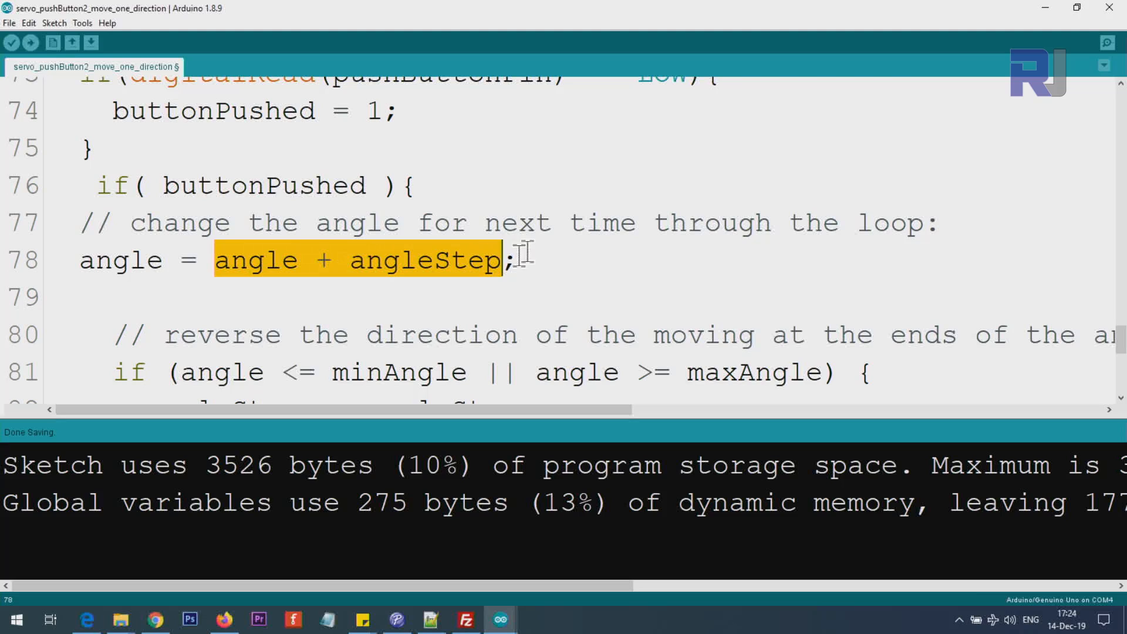
double_click(119, 260)
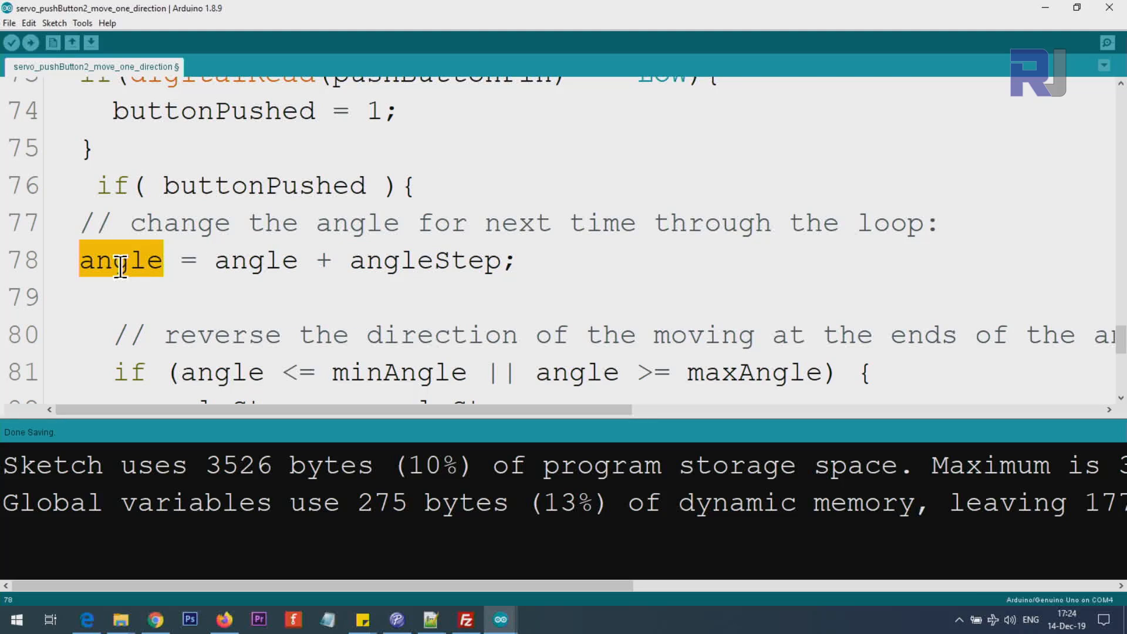
mouse_move(212, 281)
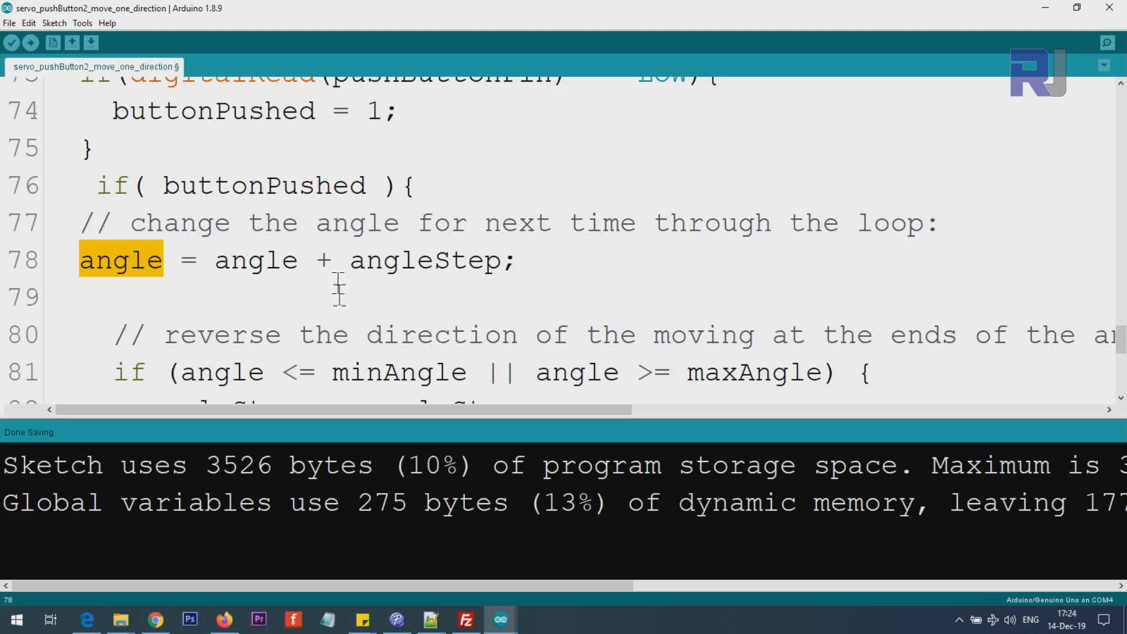
double_click(256, 260)
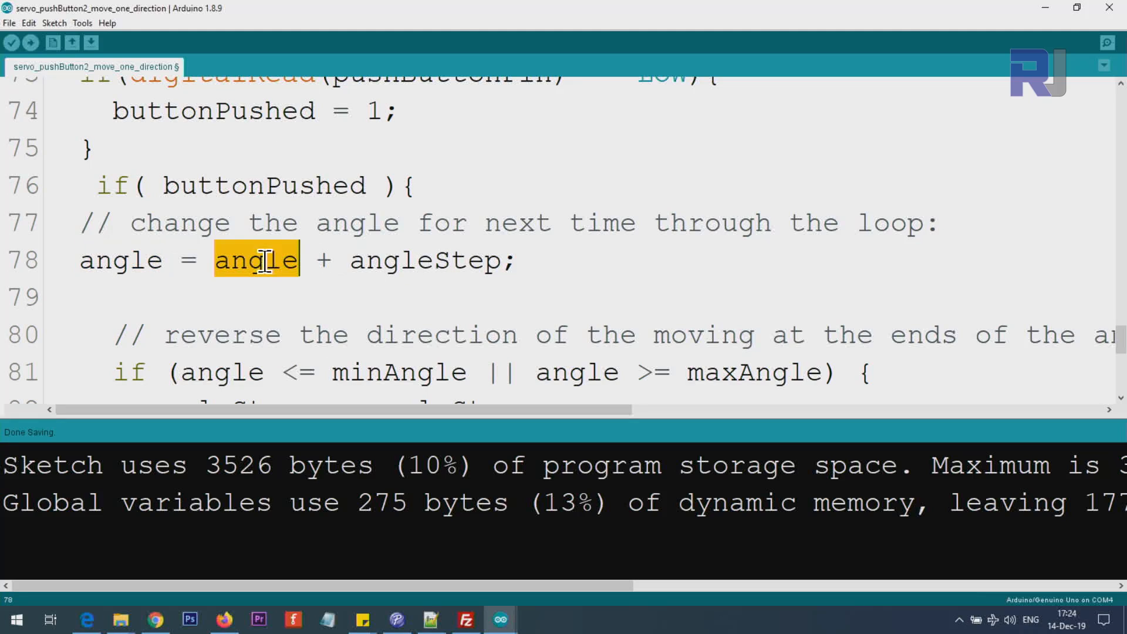
double_click(426, 259)
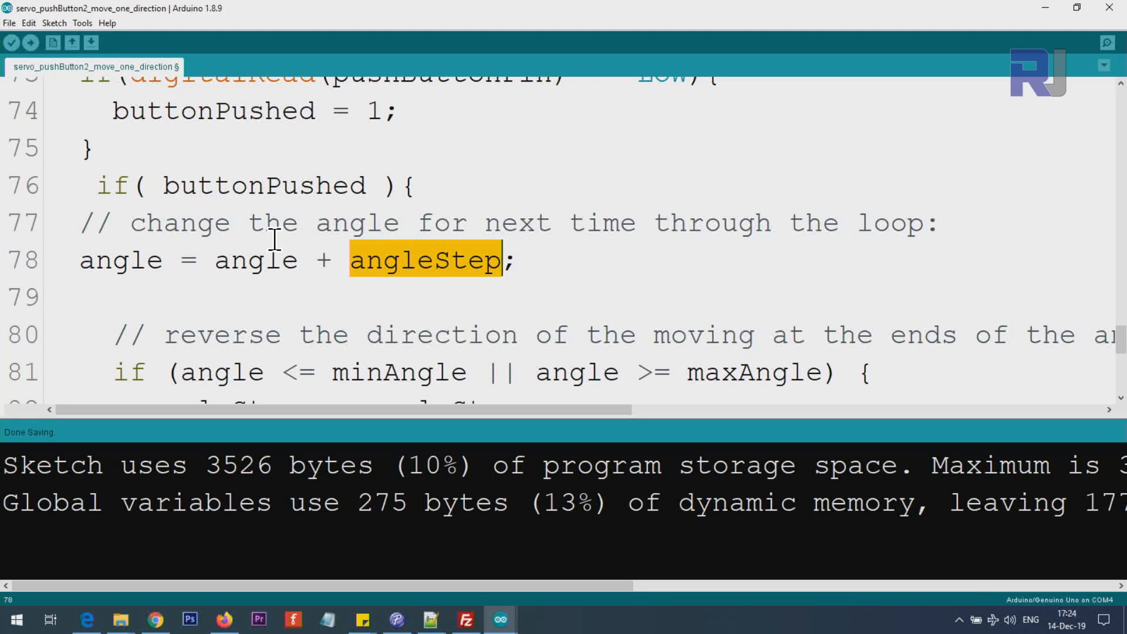
mouse_move(287, 294)
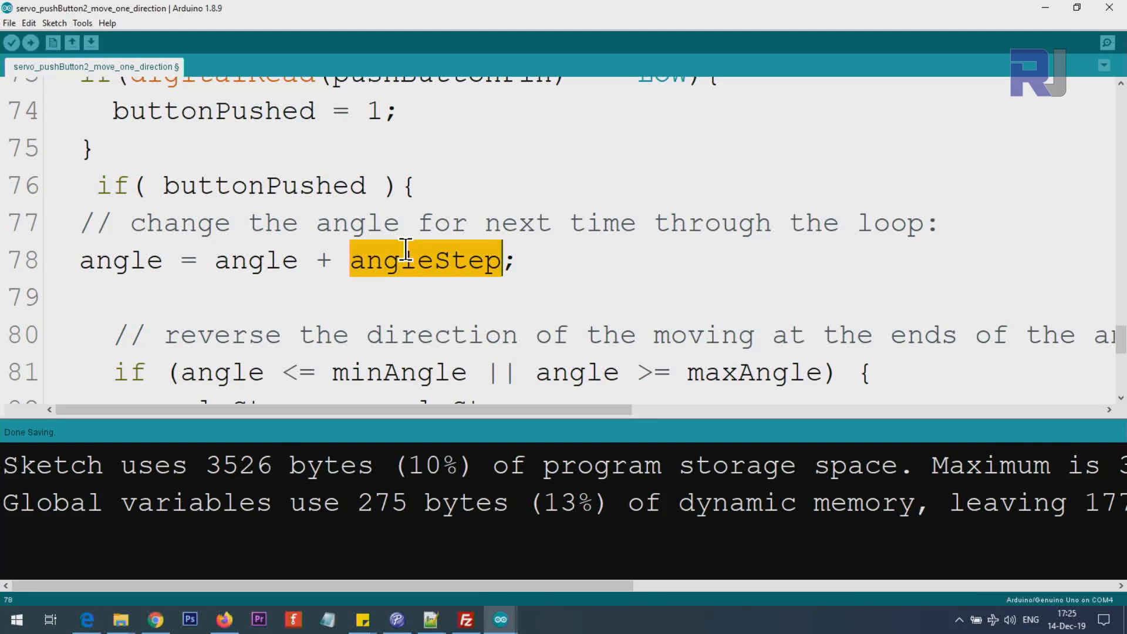
scroll(down, 3)
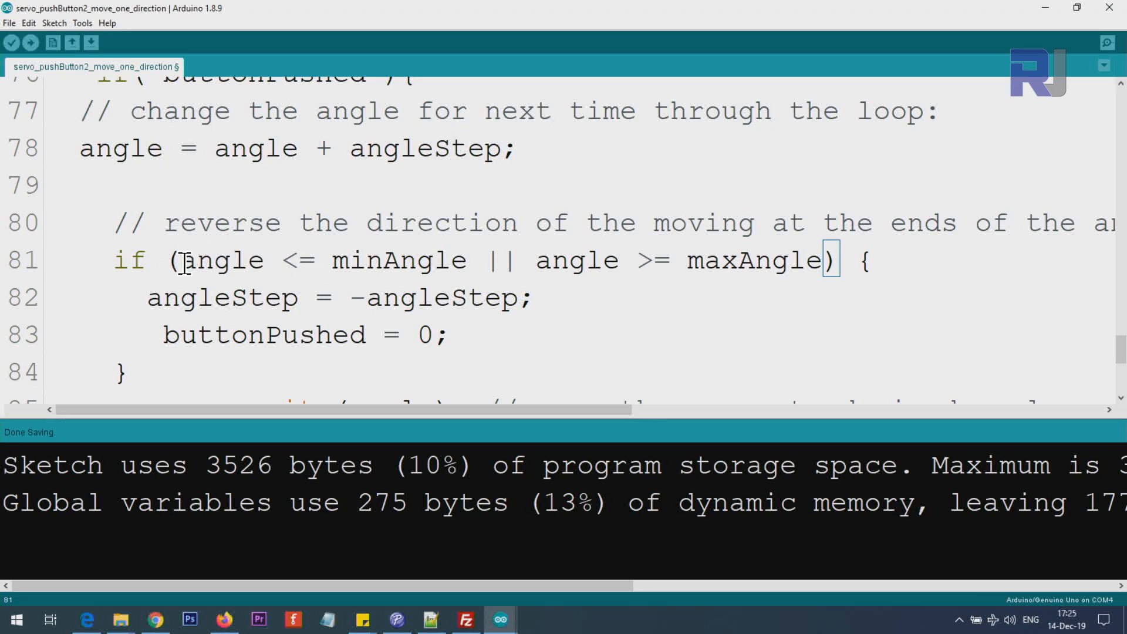
double_click(219, 260)
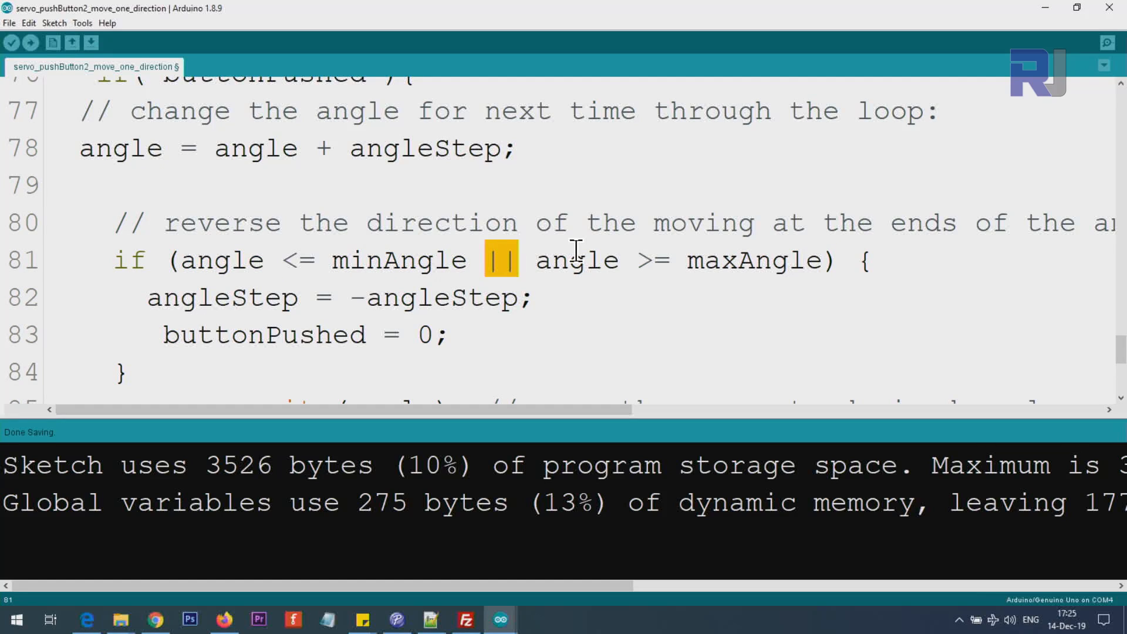
mouse_move(536, 260)
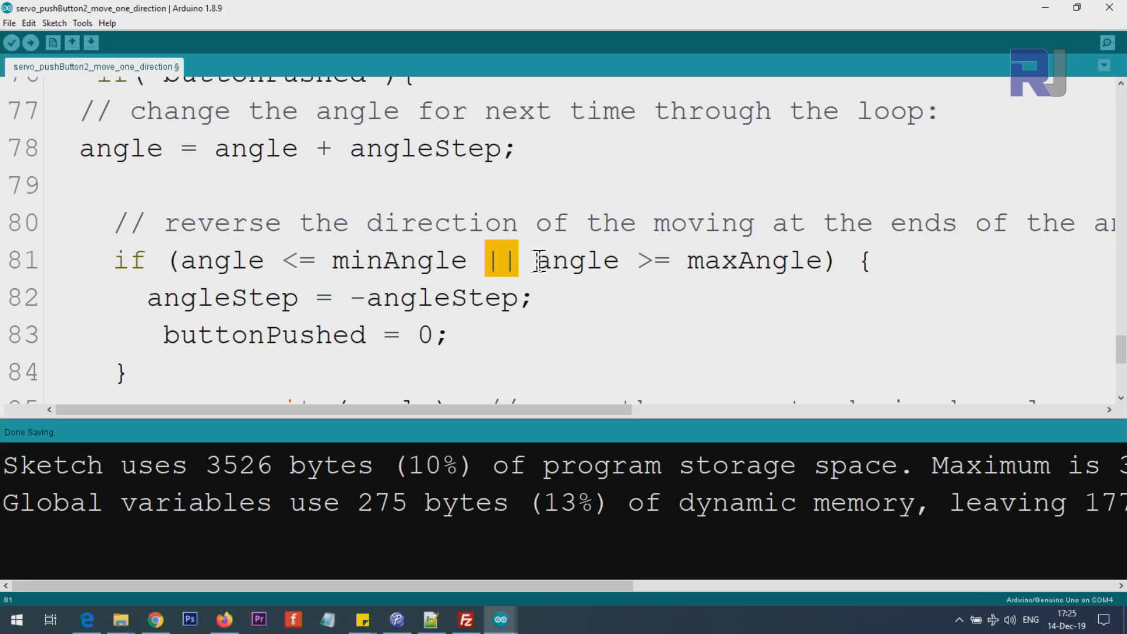
double_click(571, 260)
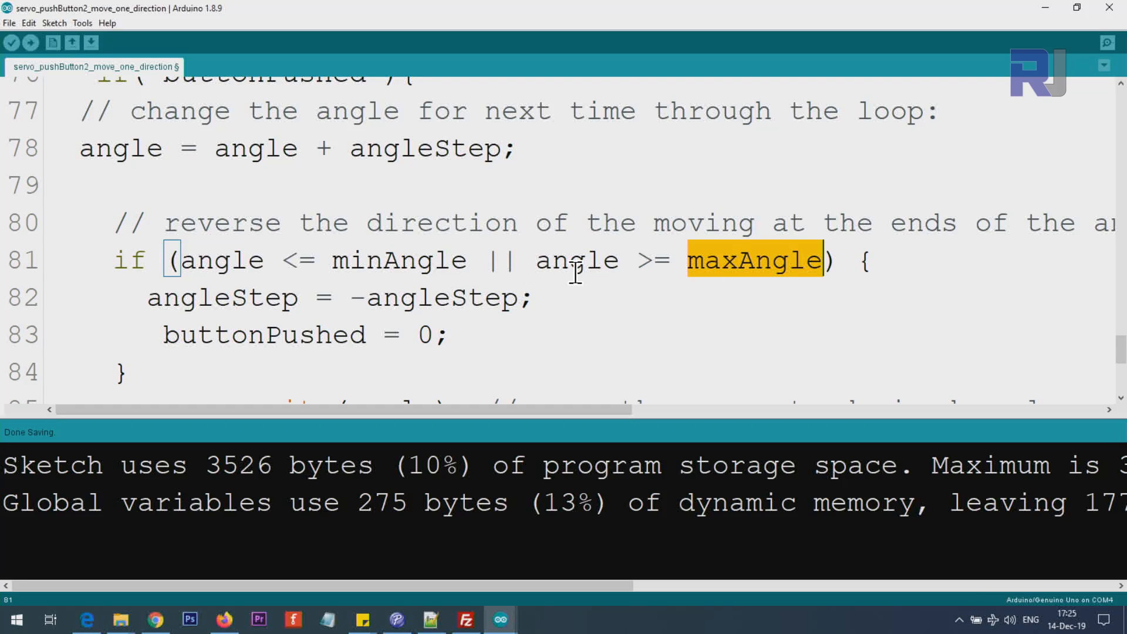
mouse_move(521, 287)
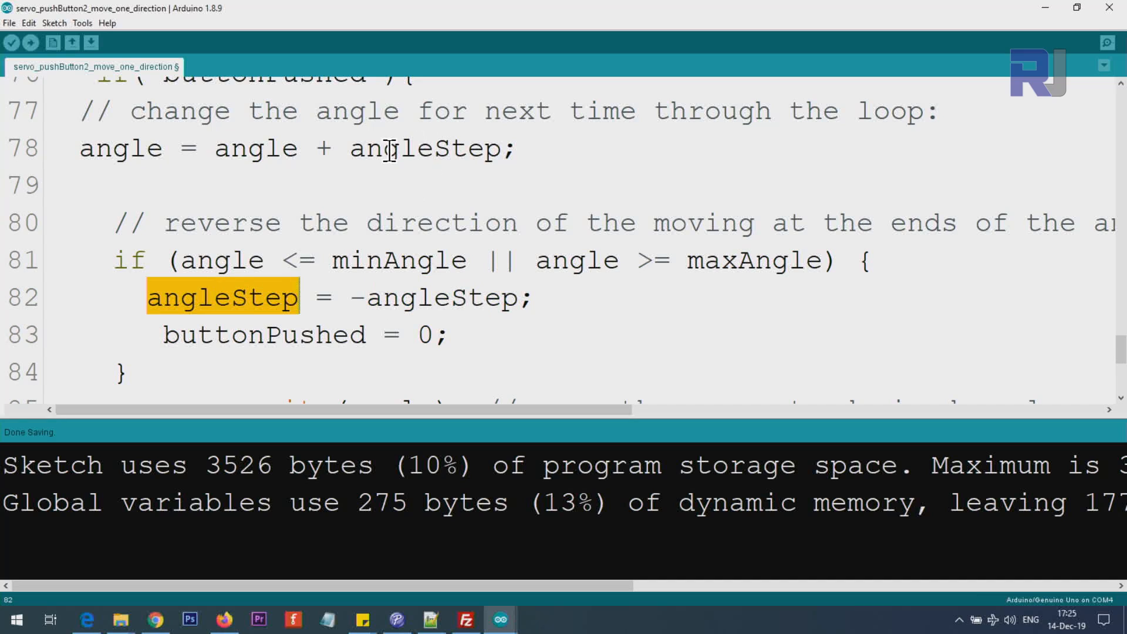
click(347, 148)
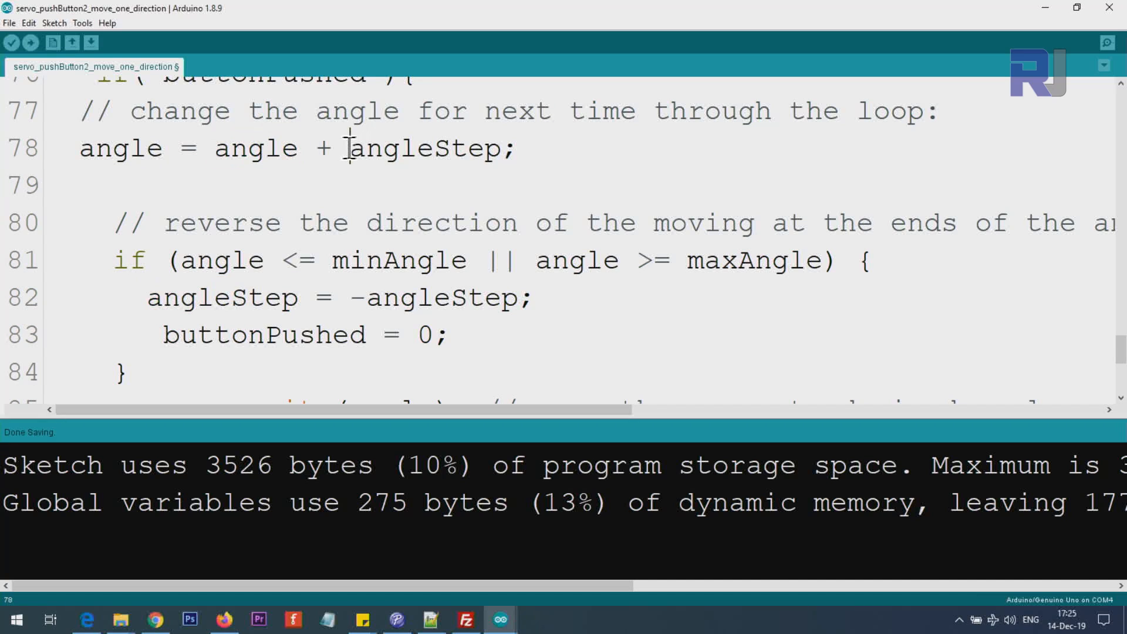
double_click(426, 148)
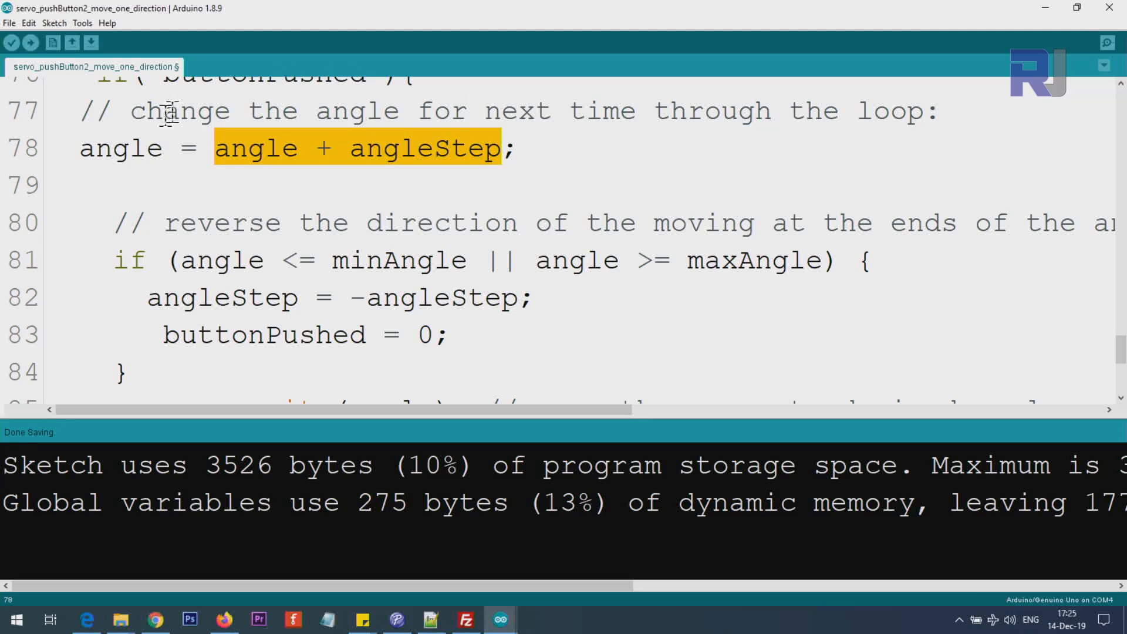
double_click(121, 147)
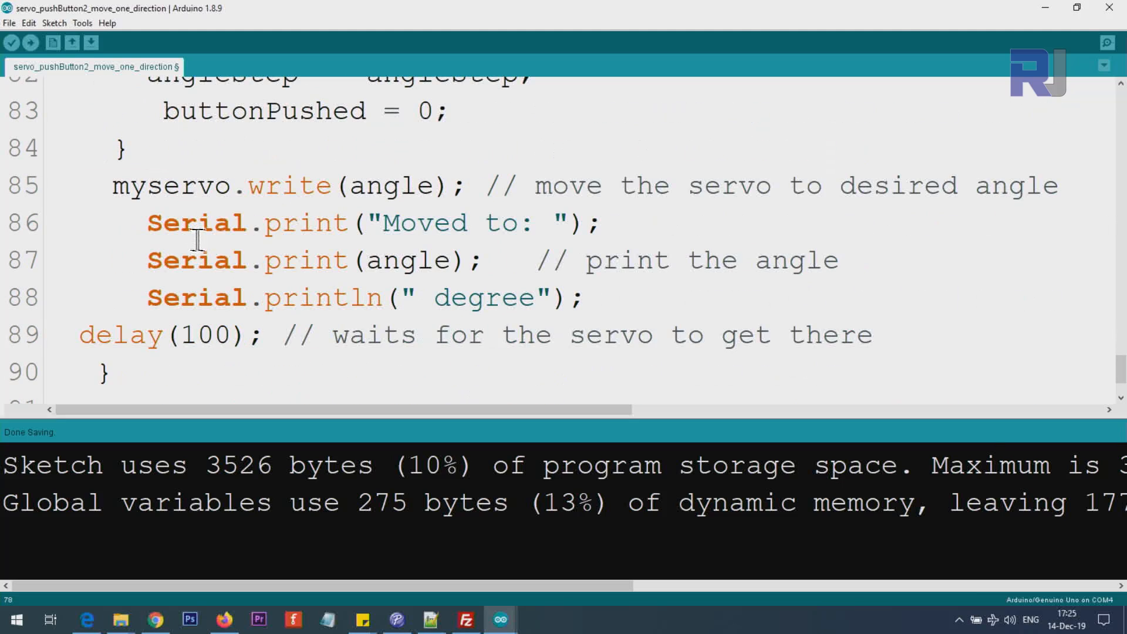
double_click(146, 184)
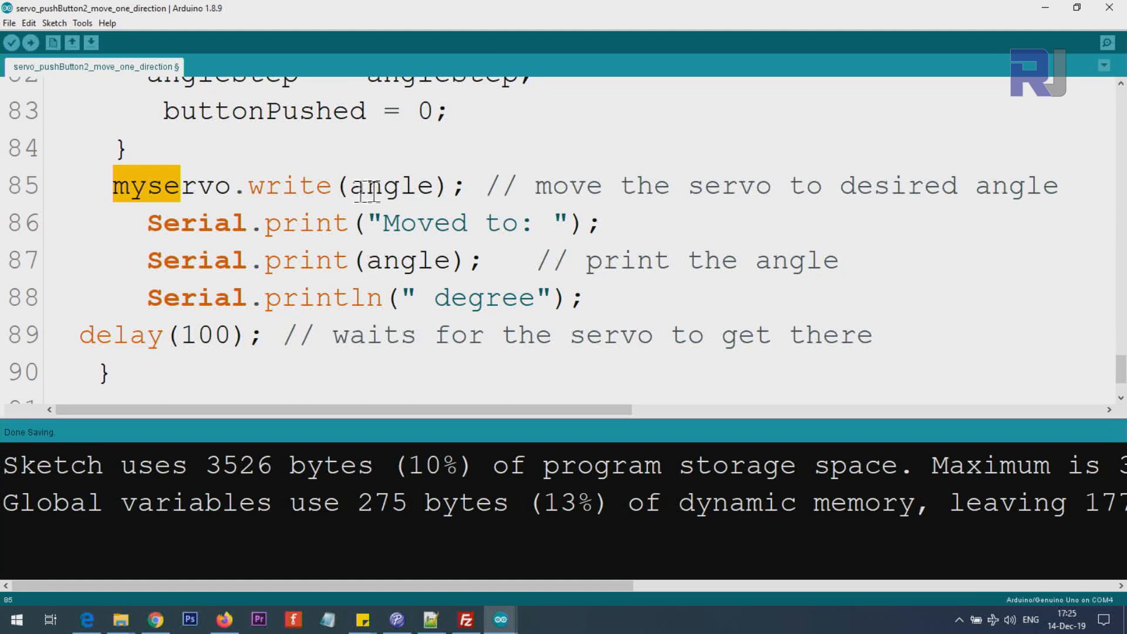
double_click(391, 186)
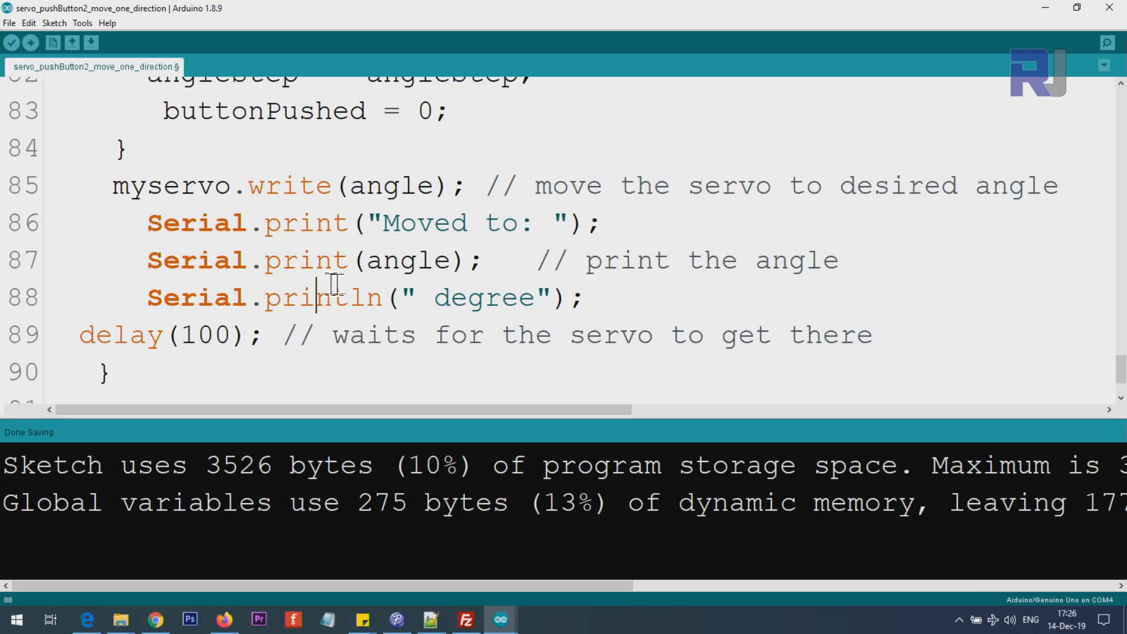
click(178, 335)
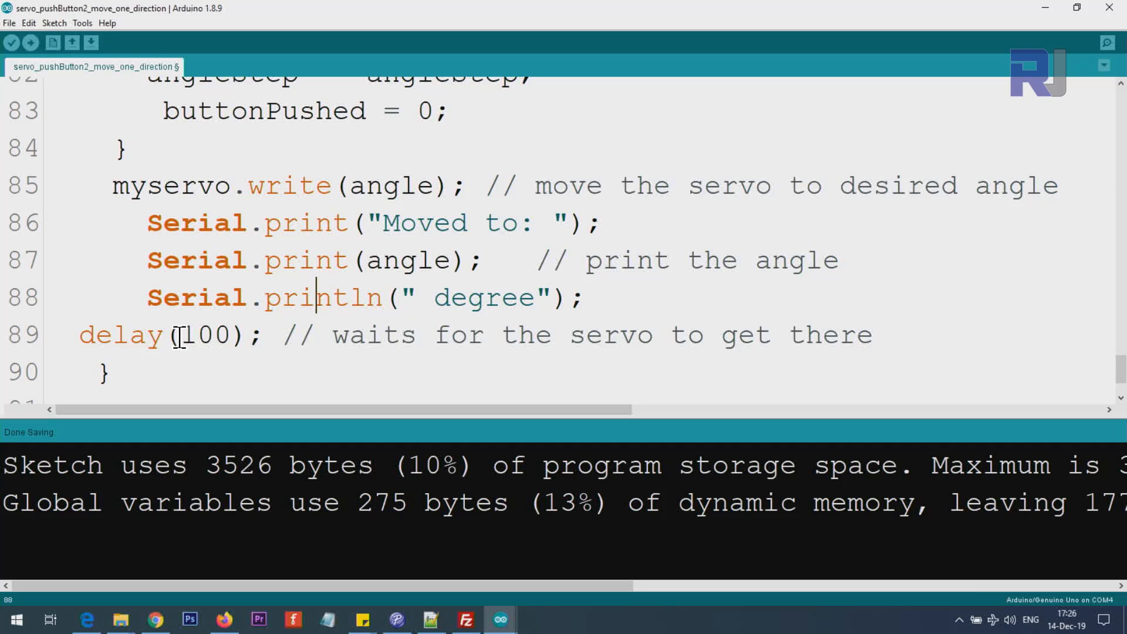
double_click(204, 334)
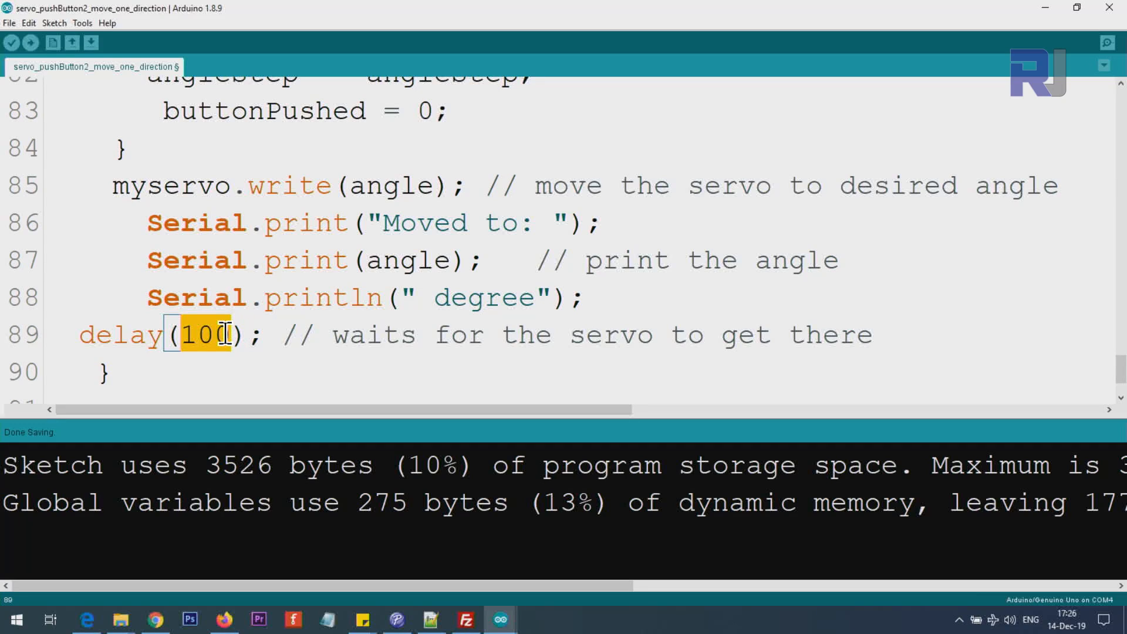
mouse_move(202, 314)
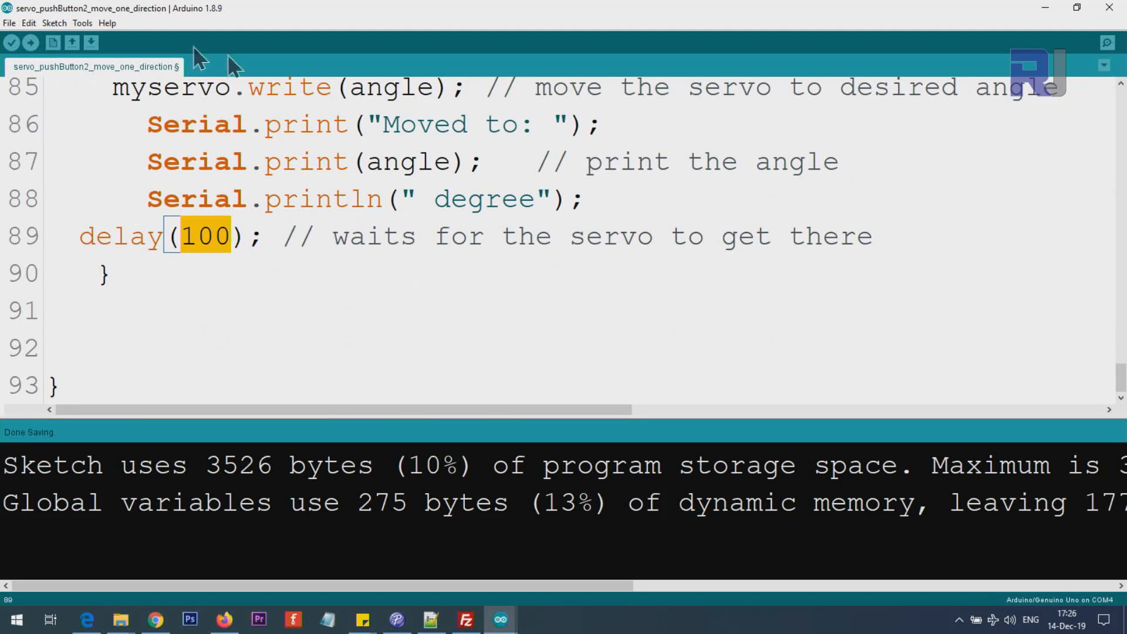
mouse_move(360, 247)
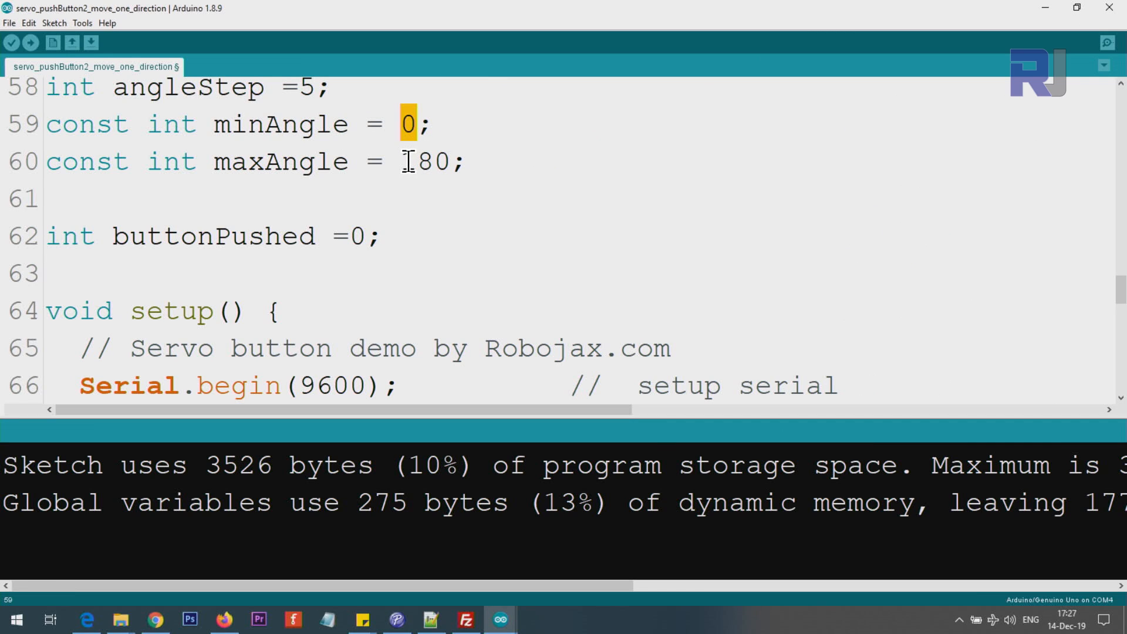
- Change minAngle from 0 to 50 and maxAngle from 180 to 110
text(50)
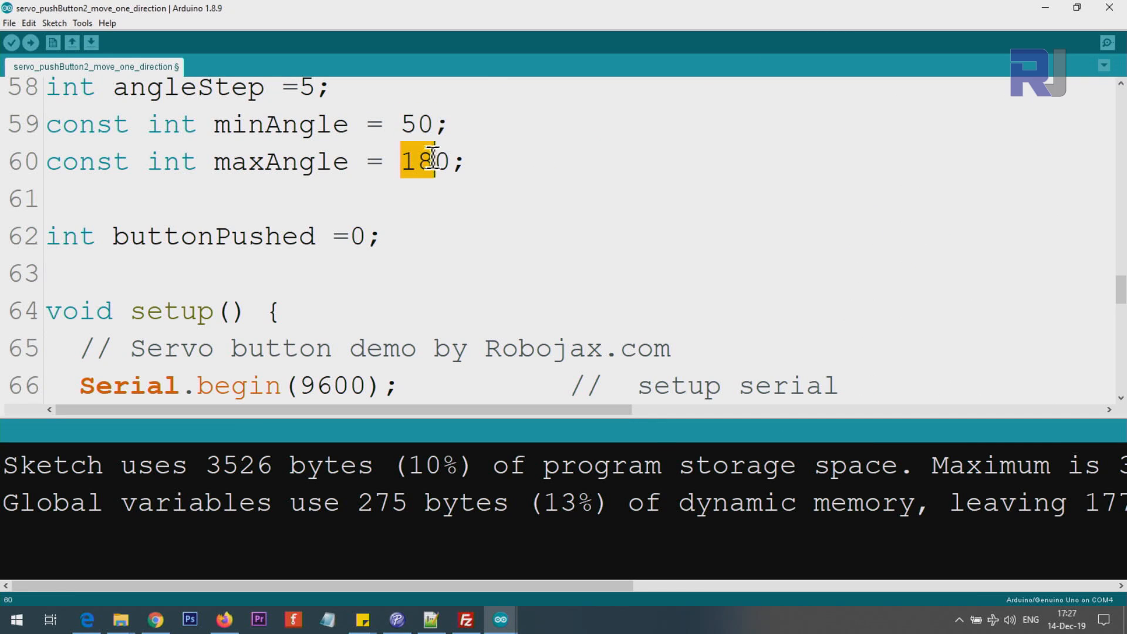
text(110)
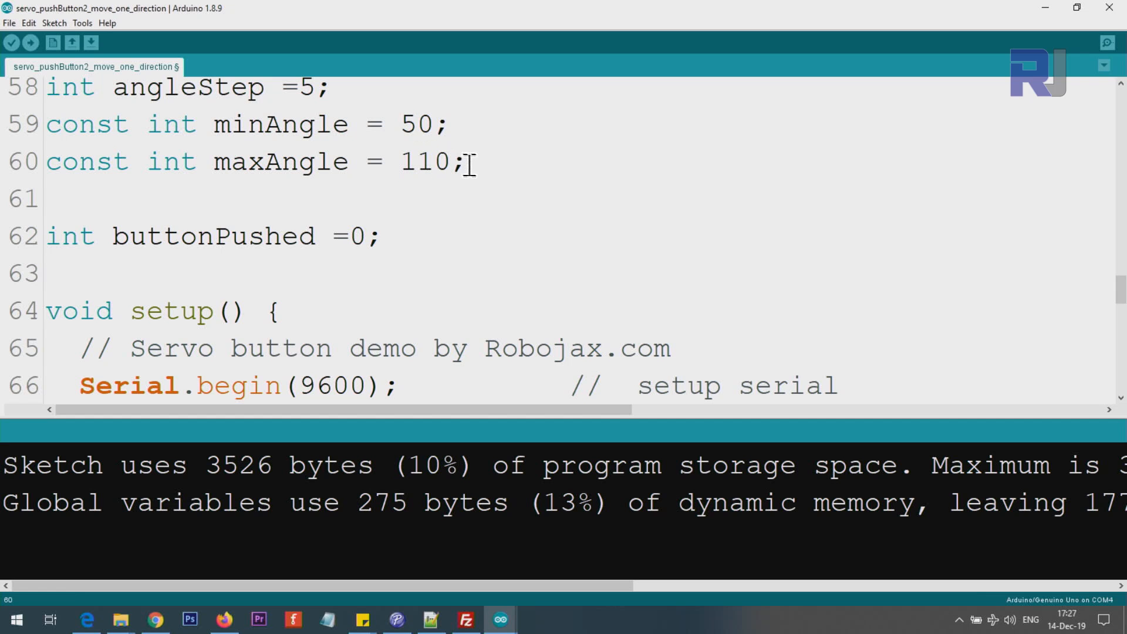
click(10, 42)
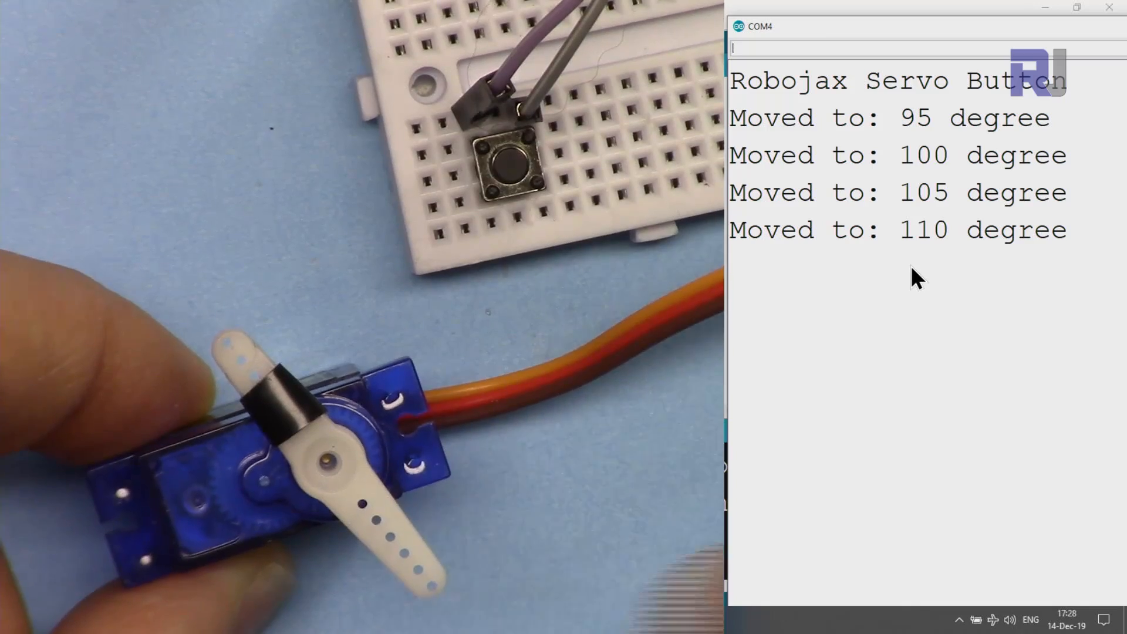
scroll(down, 3)
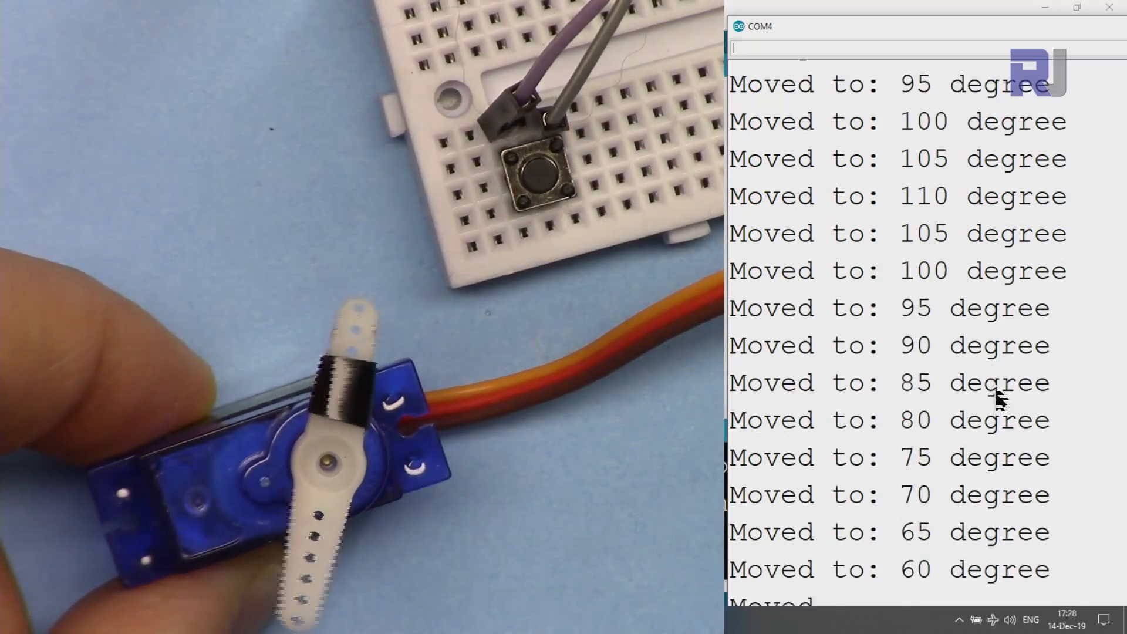